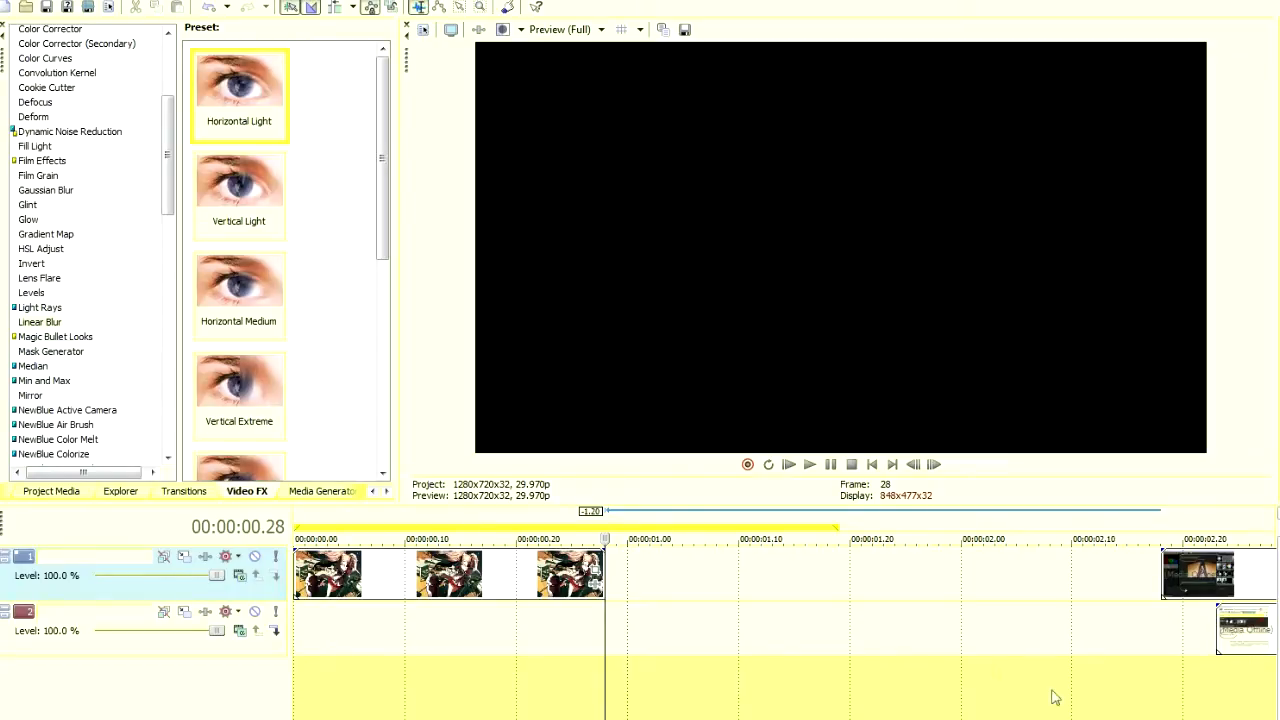
pyautogui.moveTo(348, 628)
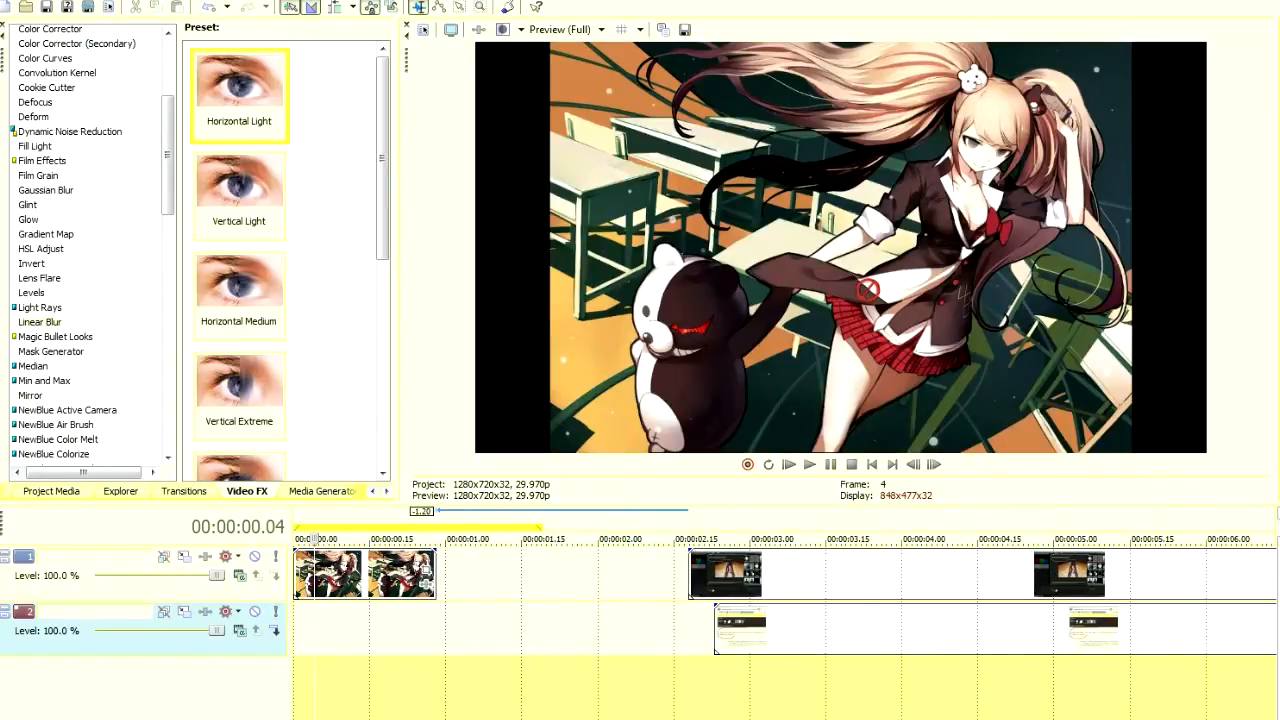
pyautogui.moveTo(672, 660)
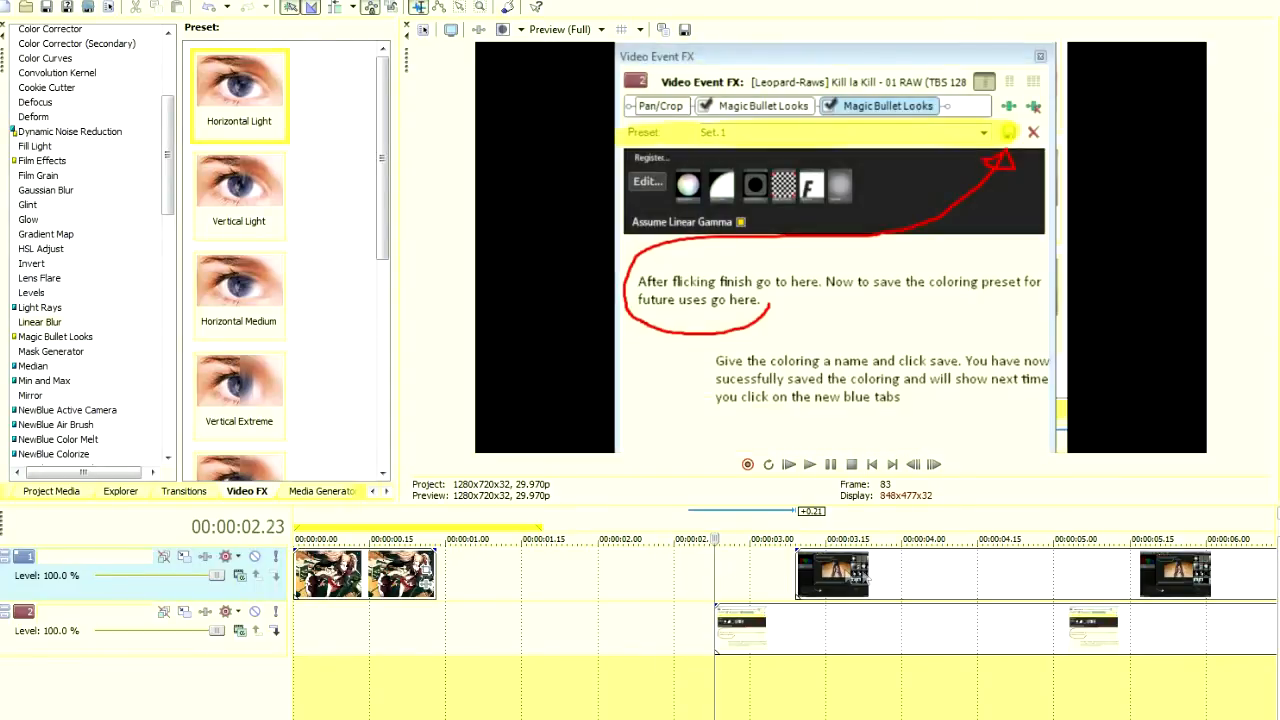
# Set the screenshot clip's Pan/Crop frame to Match Output Aspect around the anime image
pyautogui.click(1032, 132)
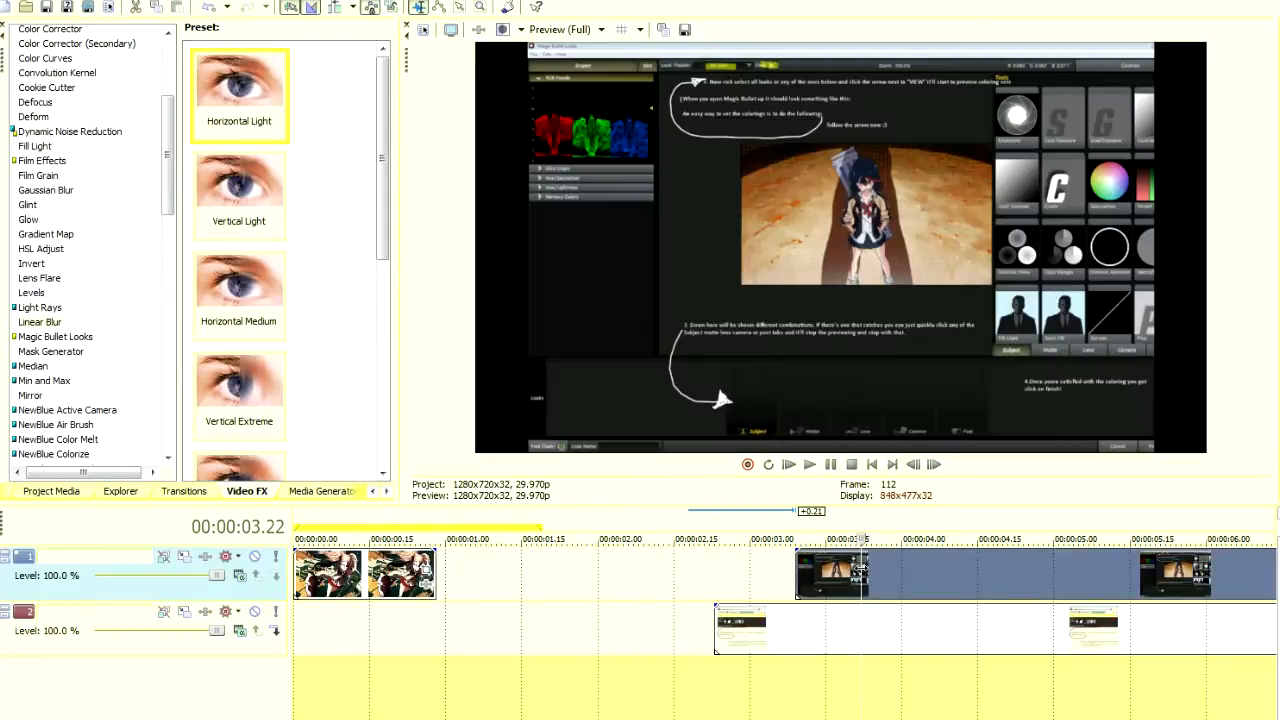
pyautogui.moveTo(690, 580)
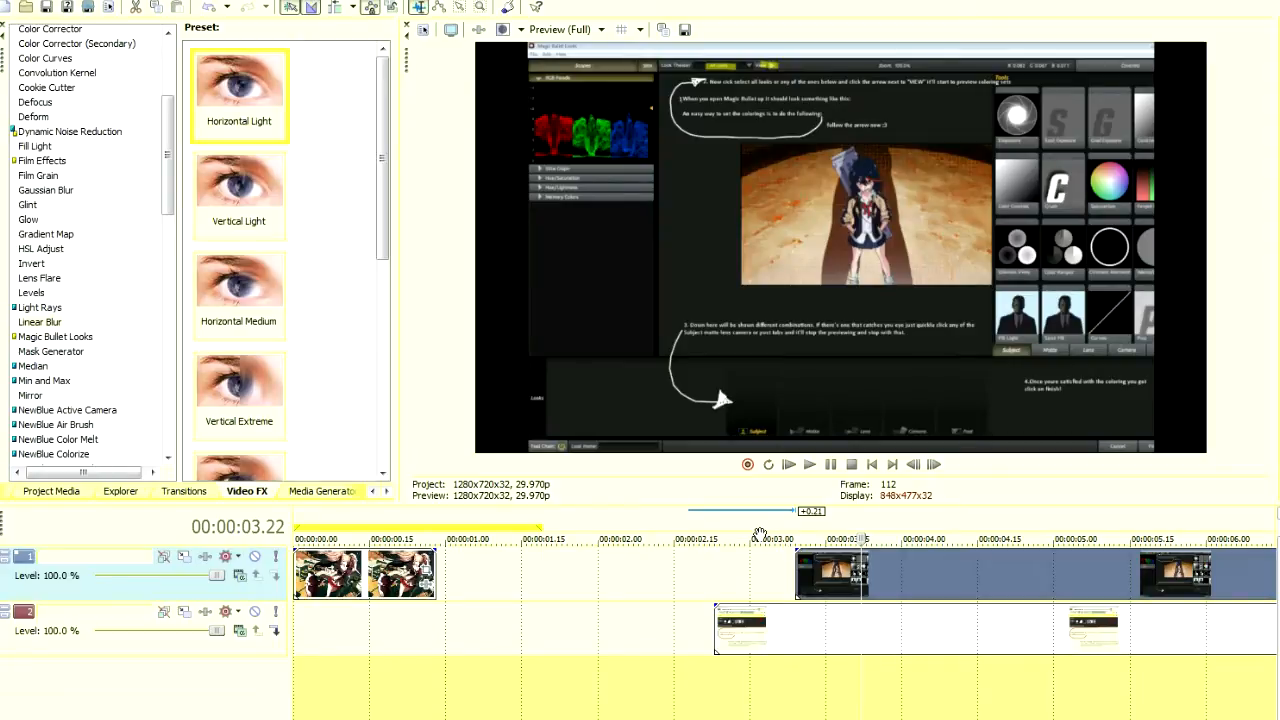
pyautogui.rightClick(836, 576)
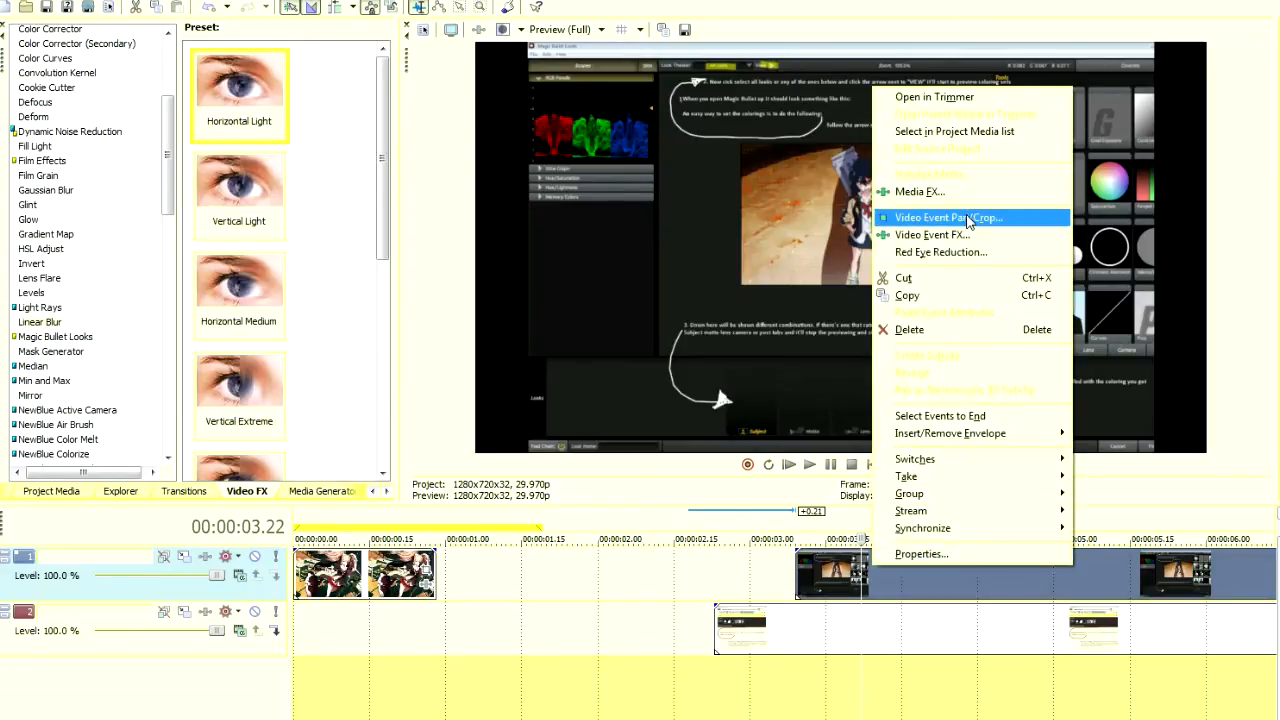
pyautogui.click(948, 216)
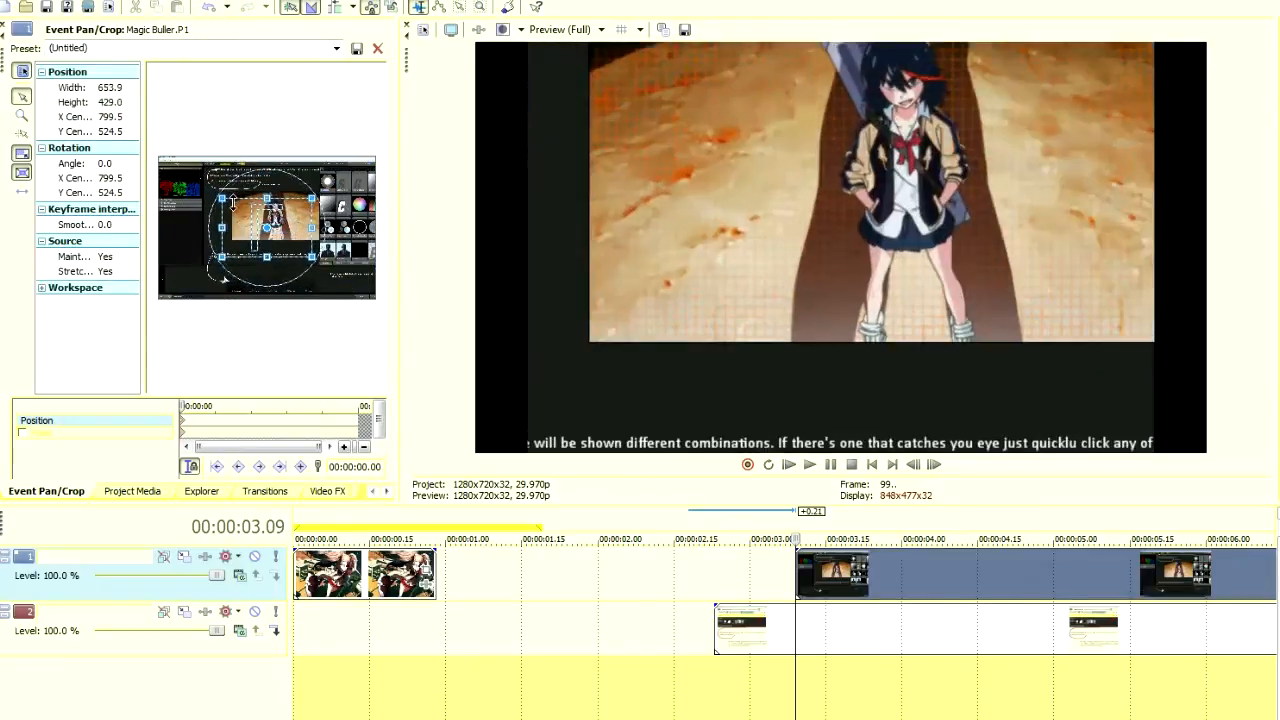
pyautogui.rightClick(270, 230)
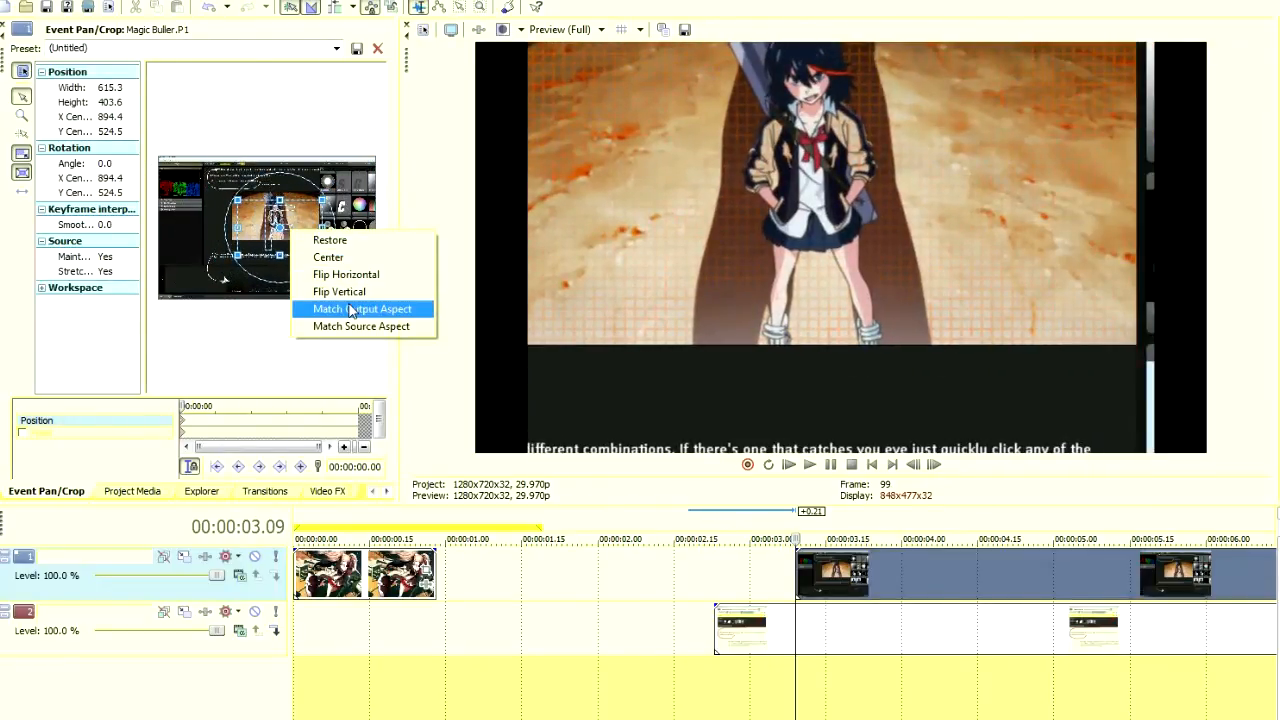
pyautogui.click(362, 308)
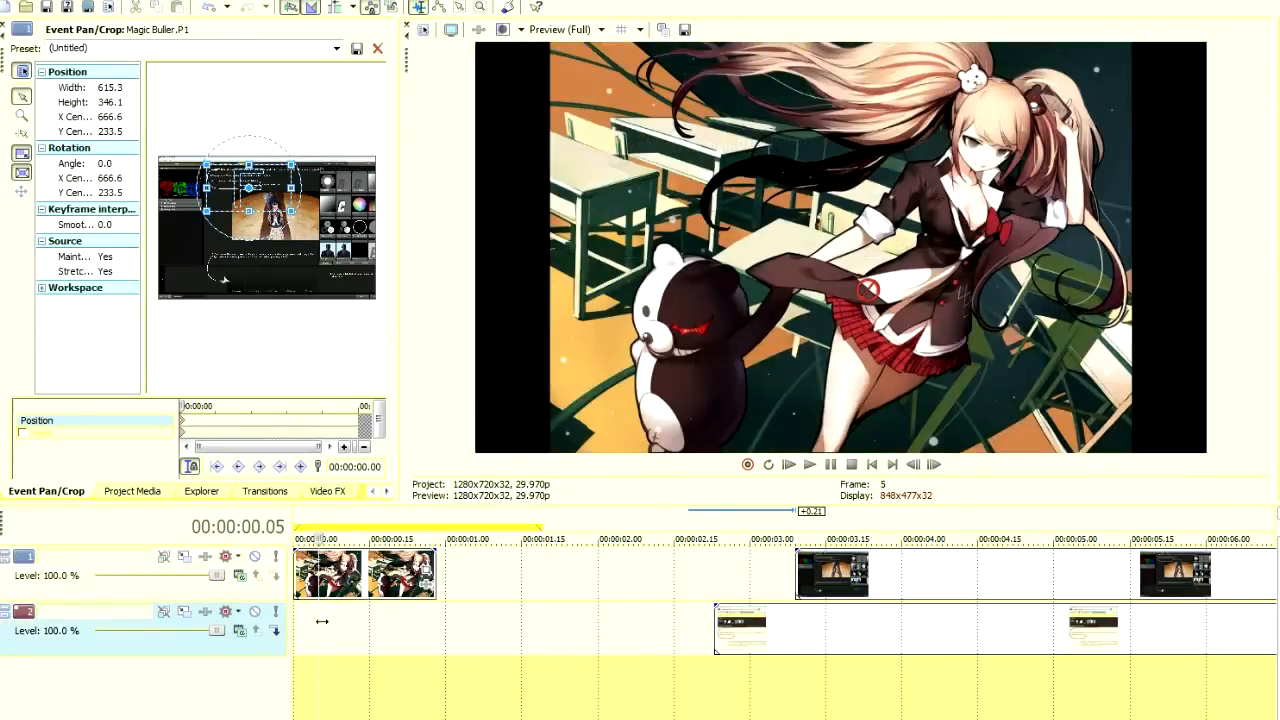
pyautogui.moveTo(328, 630)
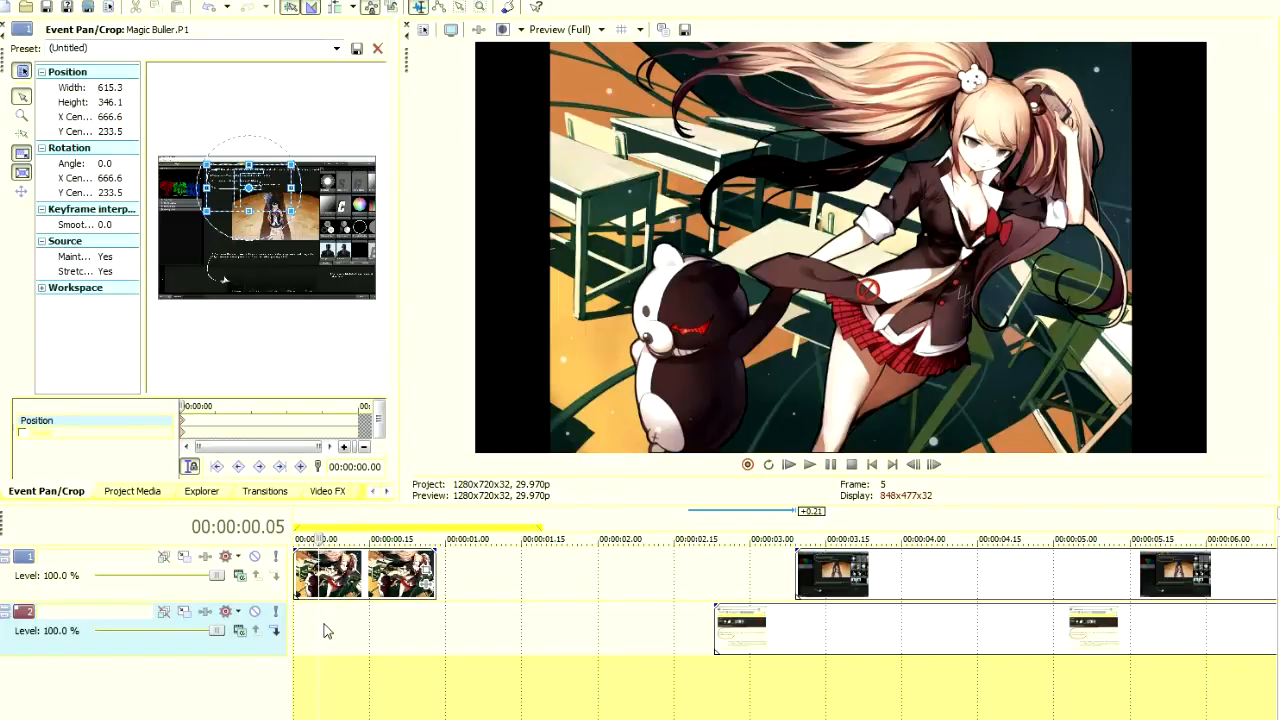
pyautogui.moveTo(744, 644)
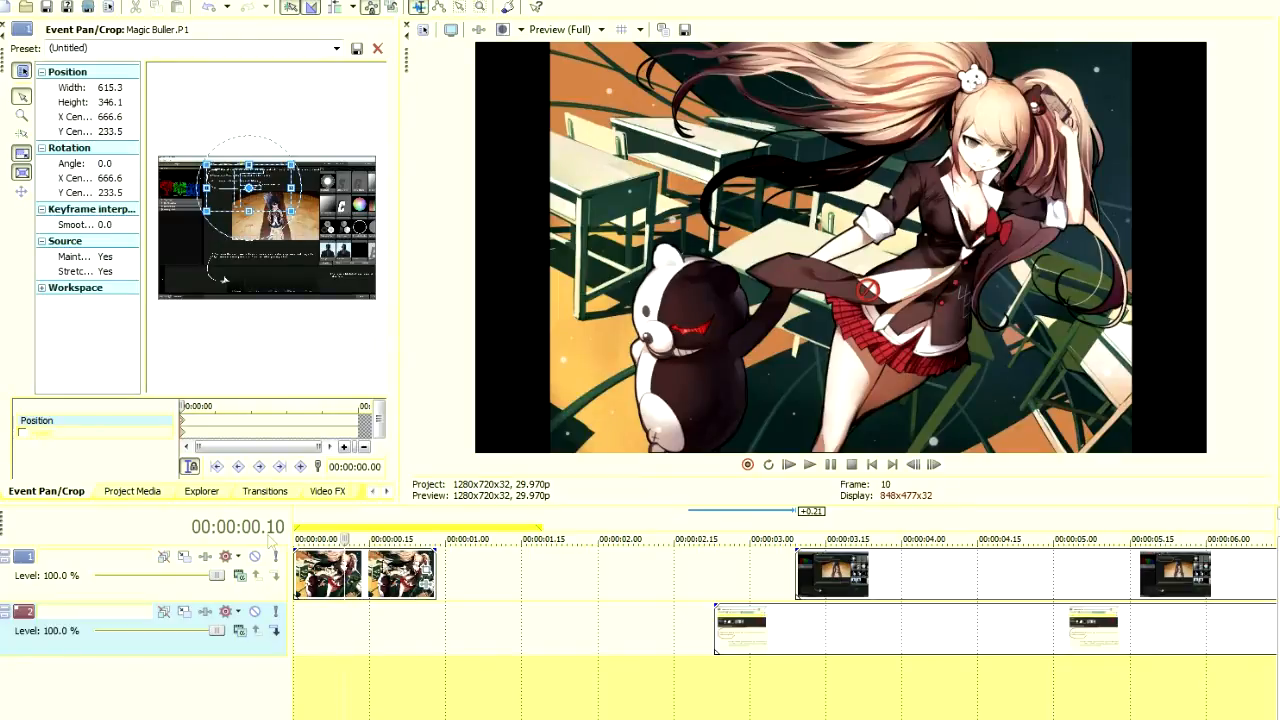
# Apply the Magic Bullet Looks (Default) preset from the Video FX list to the anime clip
pyautogui.click(248, 492)
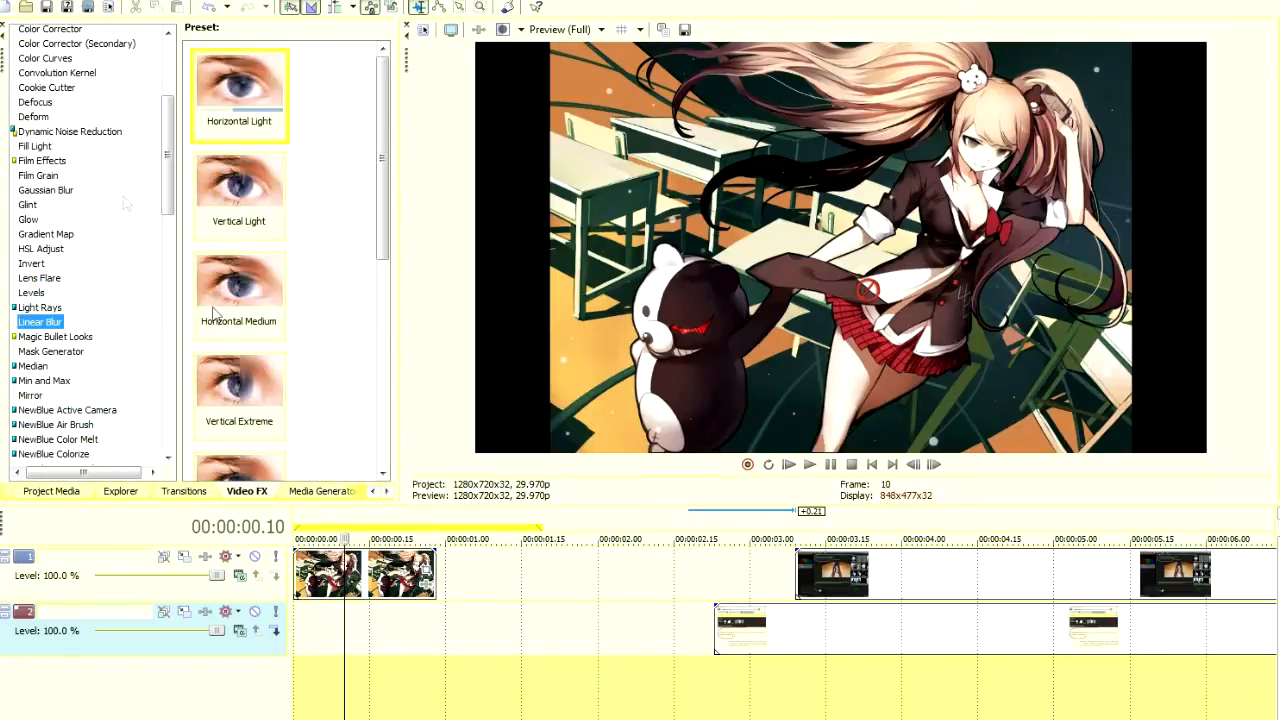
pyautogui.scroll(-3)
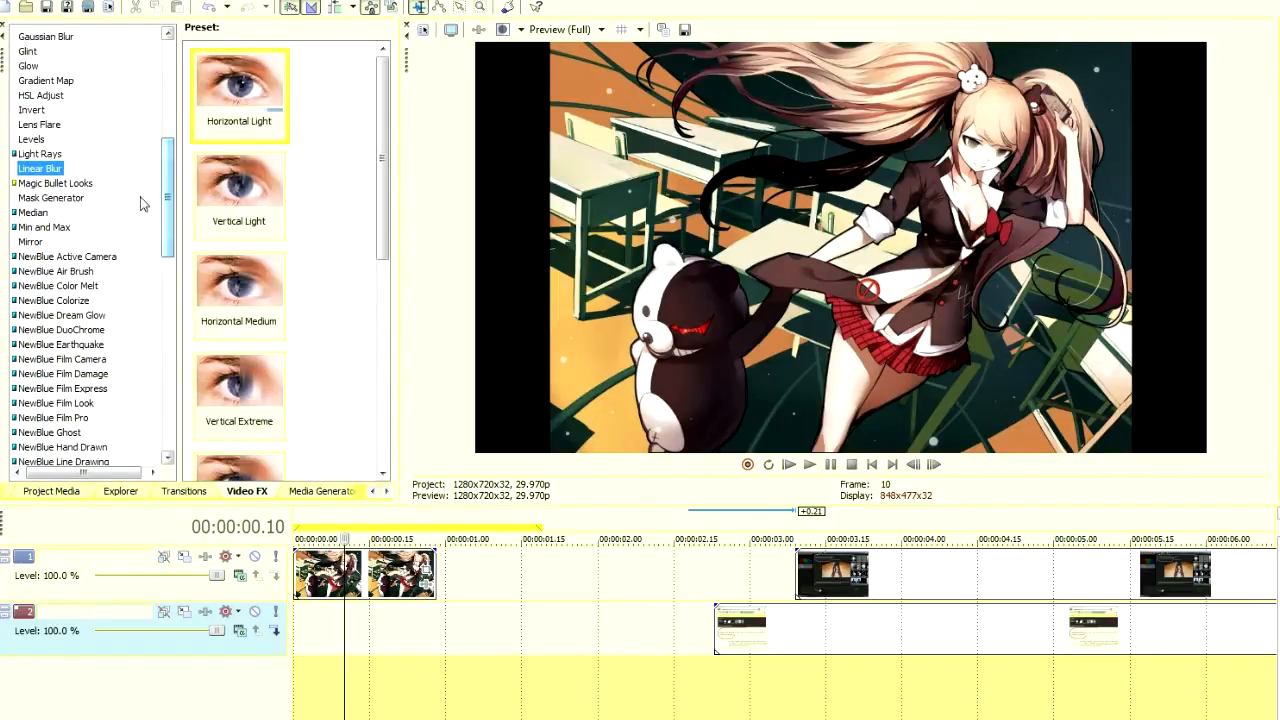
pyautogui.click(56, 184)
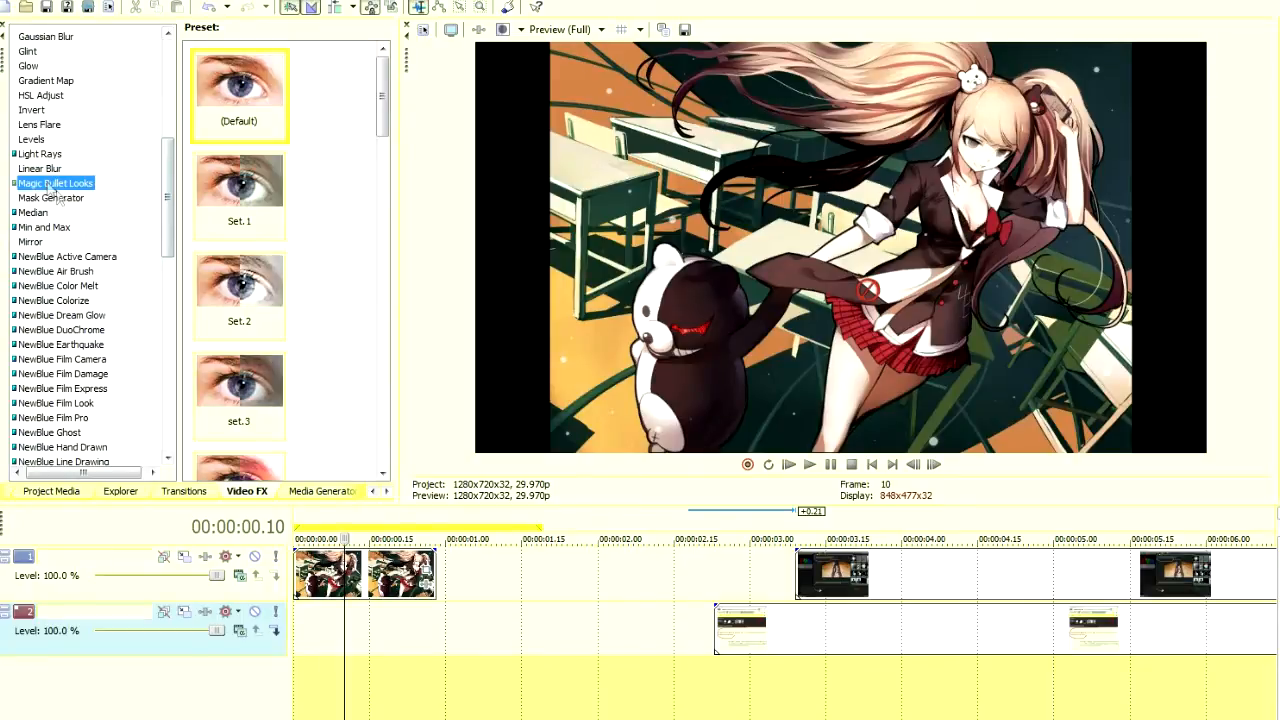
pyautogui.click(240, 96)
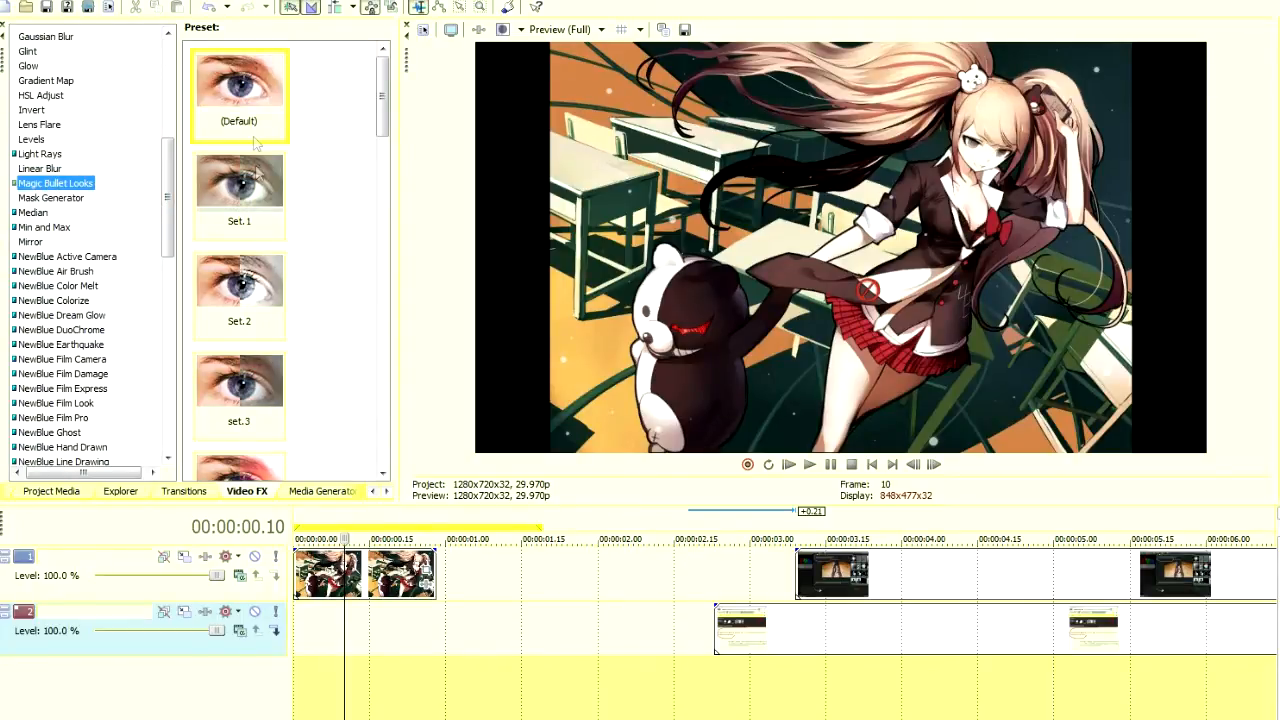
pyautogui.scroll(-3)
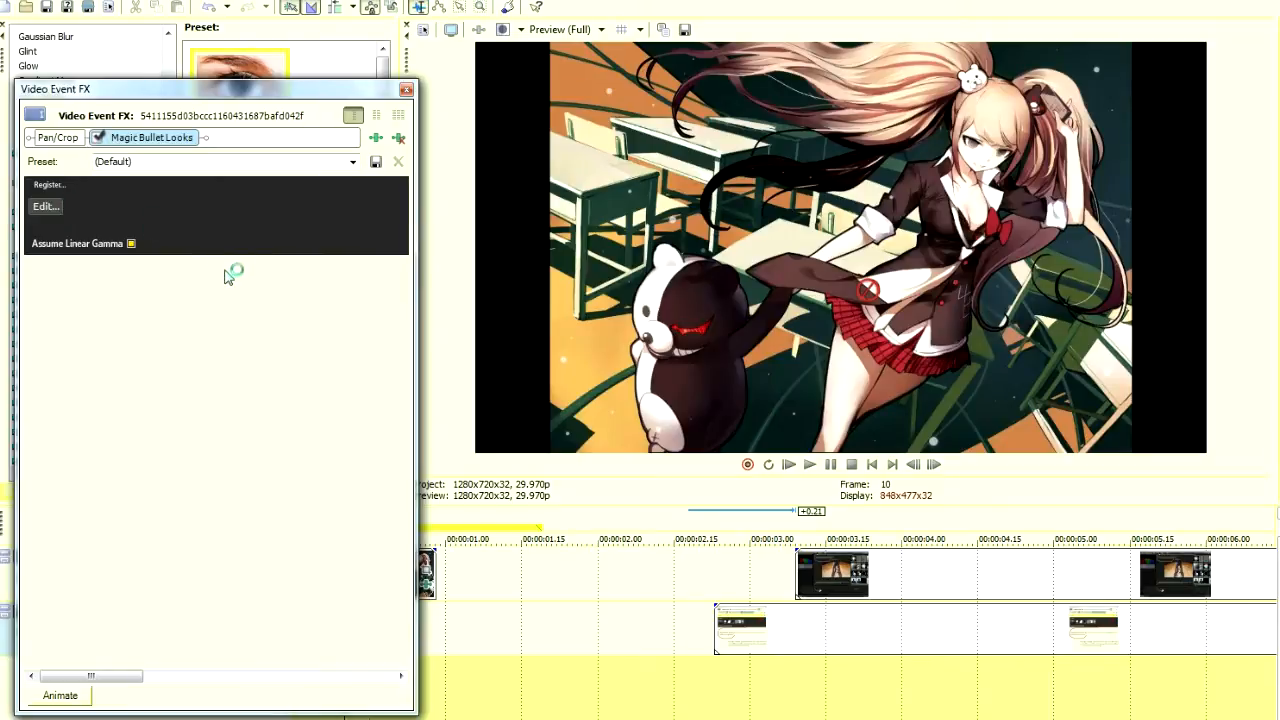
# Launch the Magic Bullet Looks editor from the effect's Edit button
pyautogui.click(44, 206)
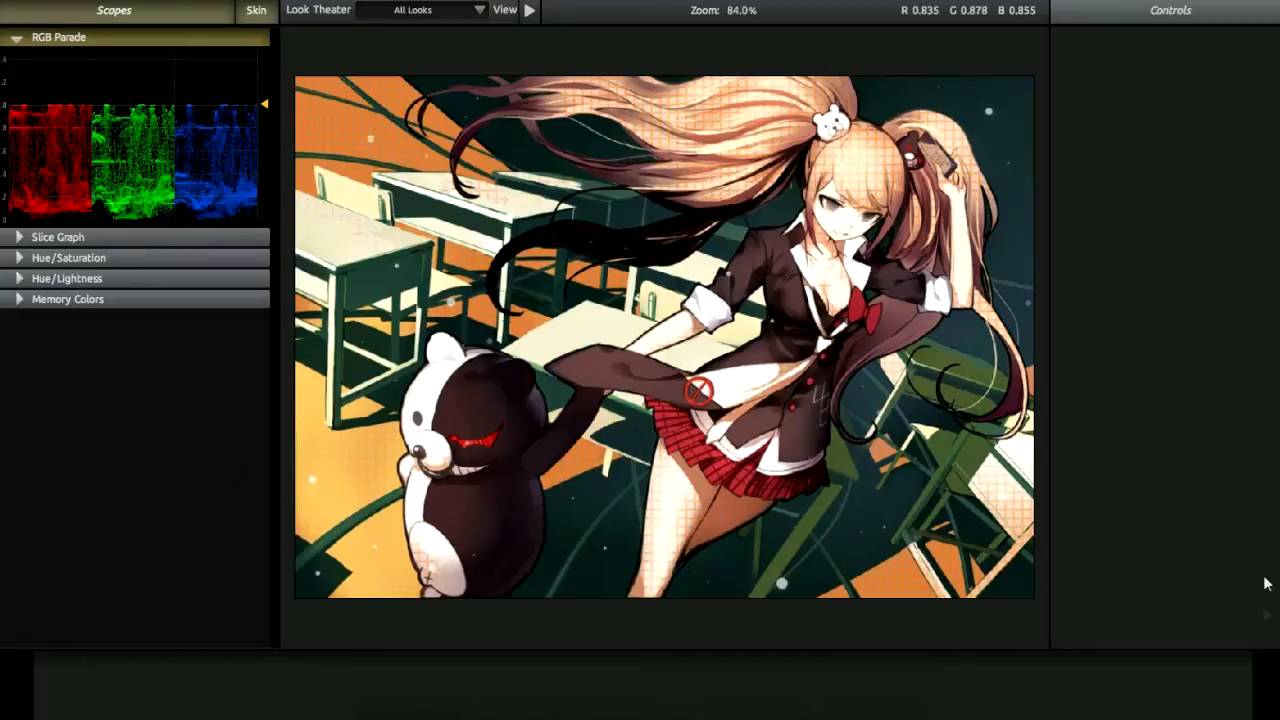
# Show the Tools library and browse the Subject, Matte and Lens tool categories
pyautogui.click(1168, 12)
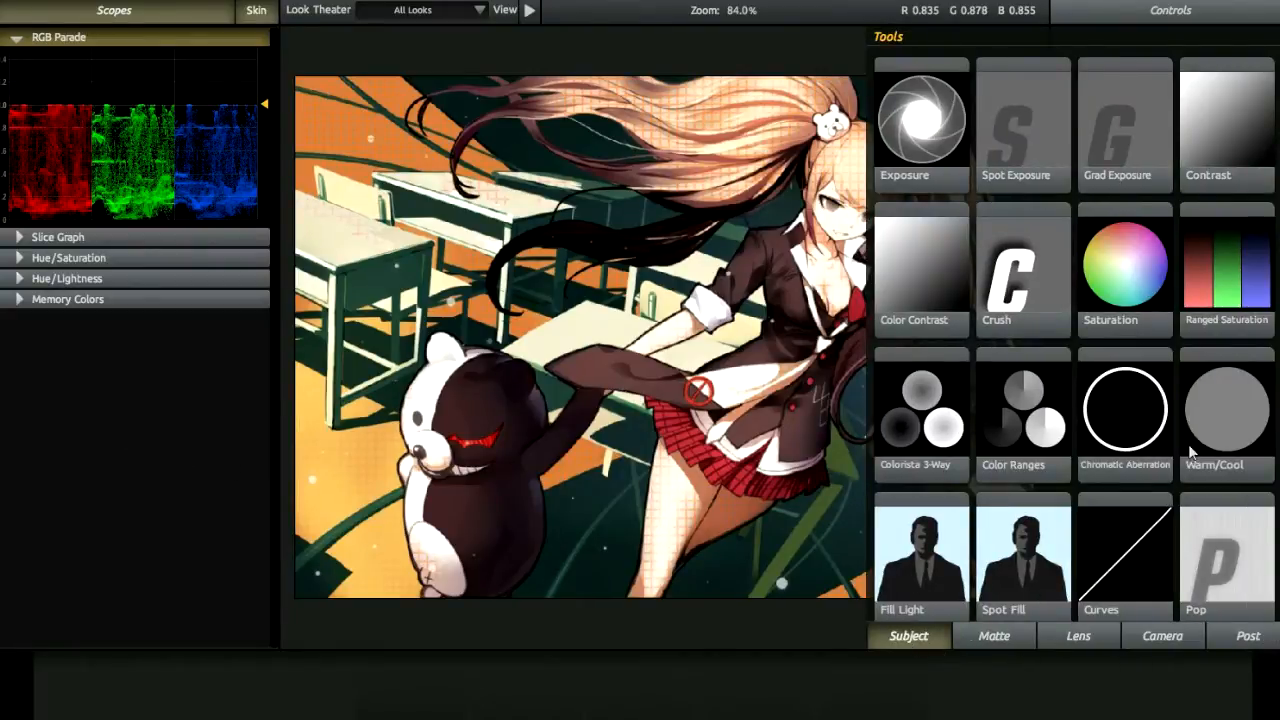
pyautogui.scroll(-3)
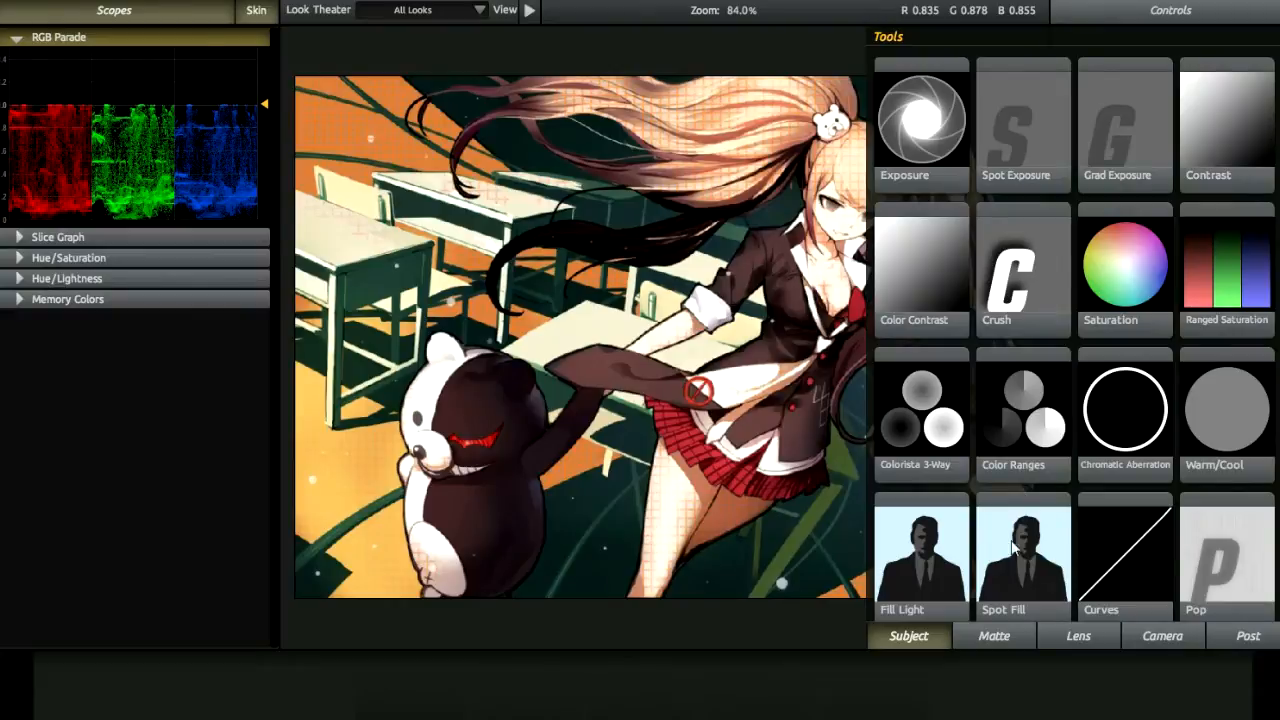
pyautogui.click(992, 636)
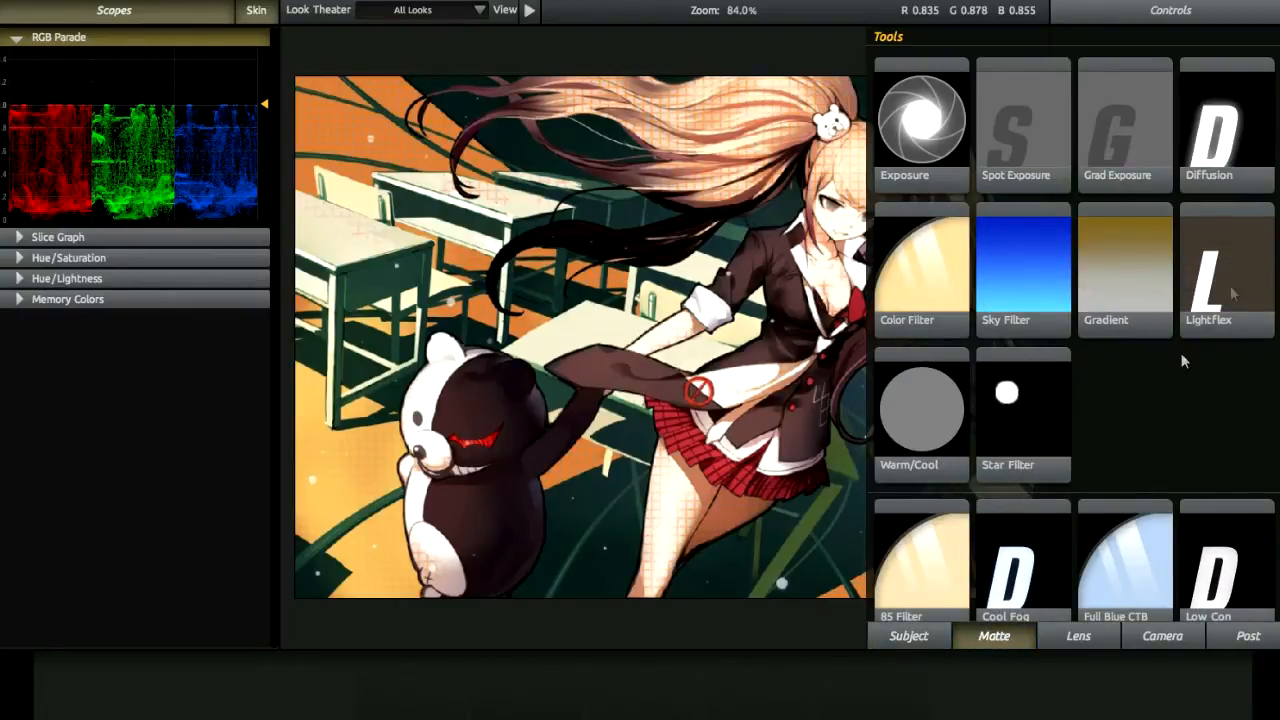
pyautogui.scroll(-3)
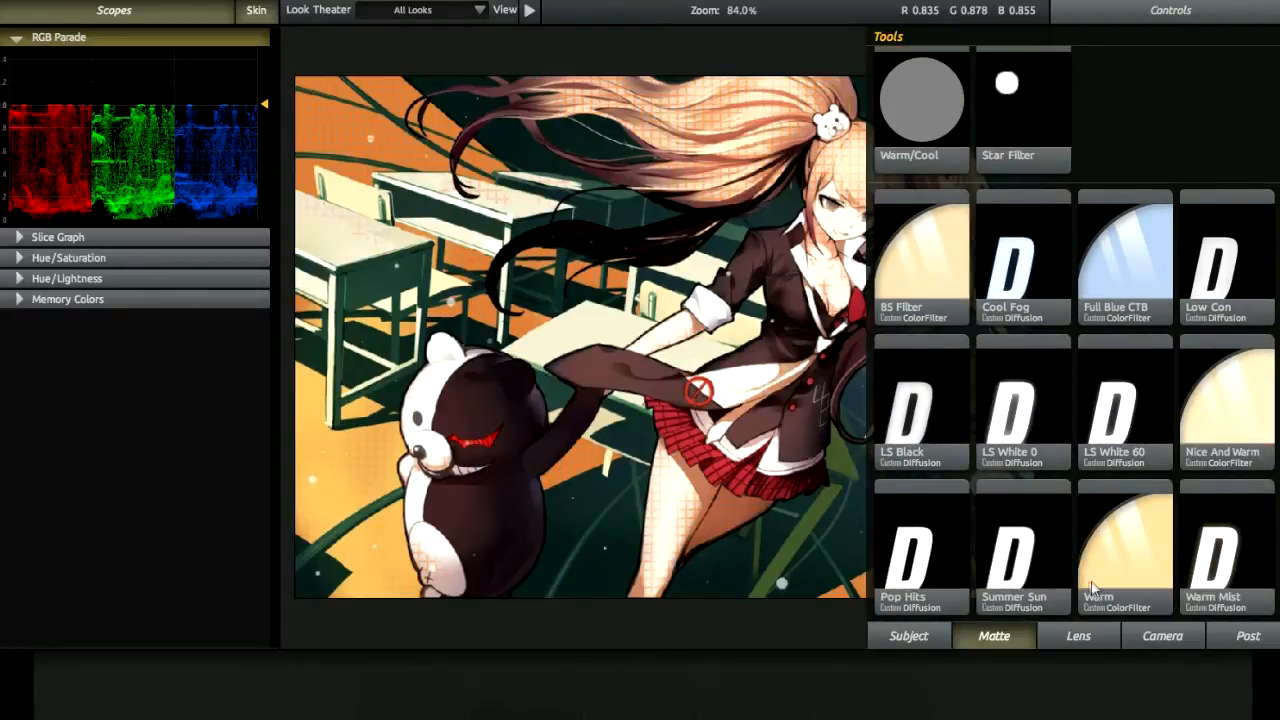
pyautogui.click(1078, 636)
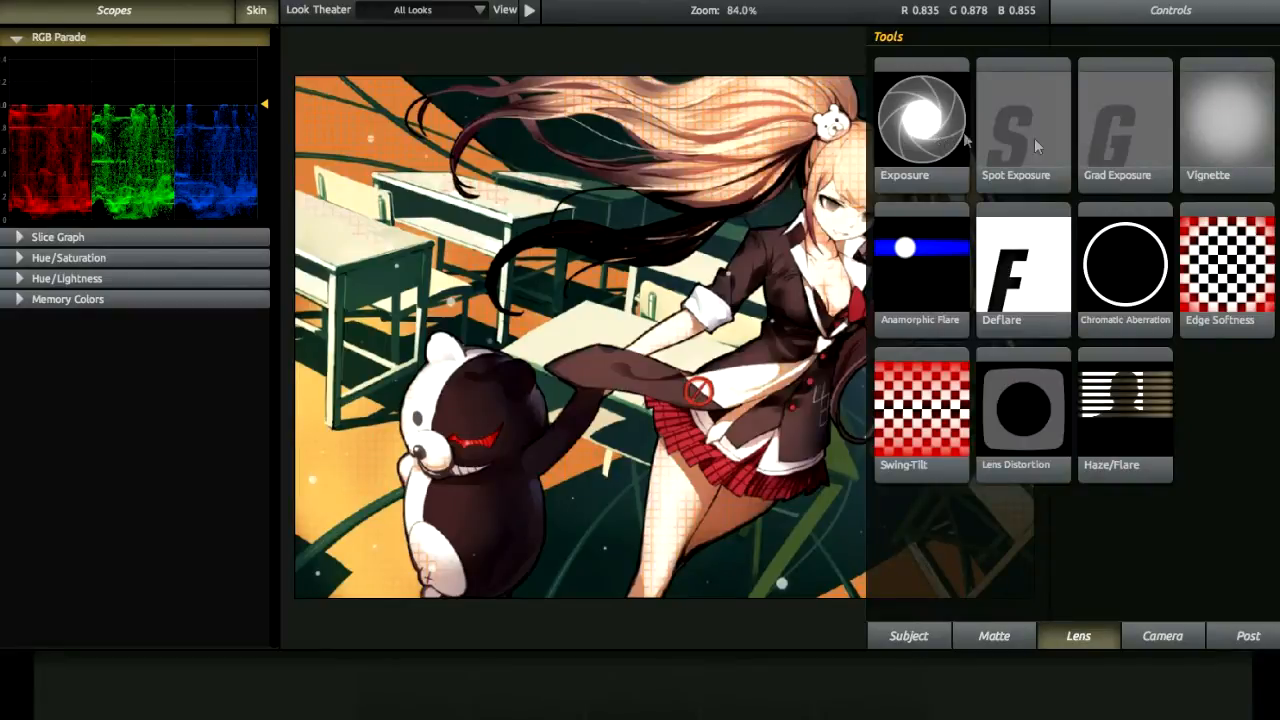
pyautogui.moveTo(1256, 290)
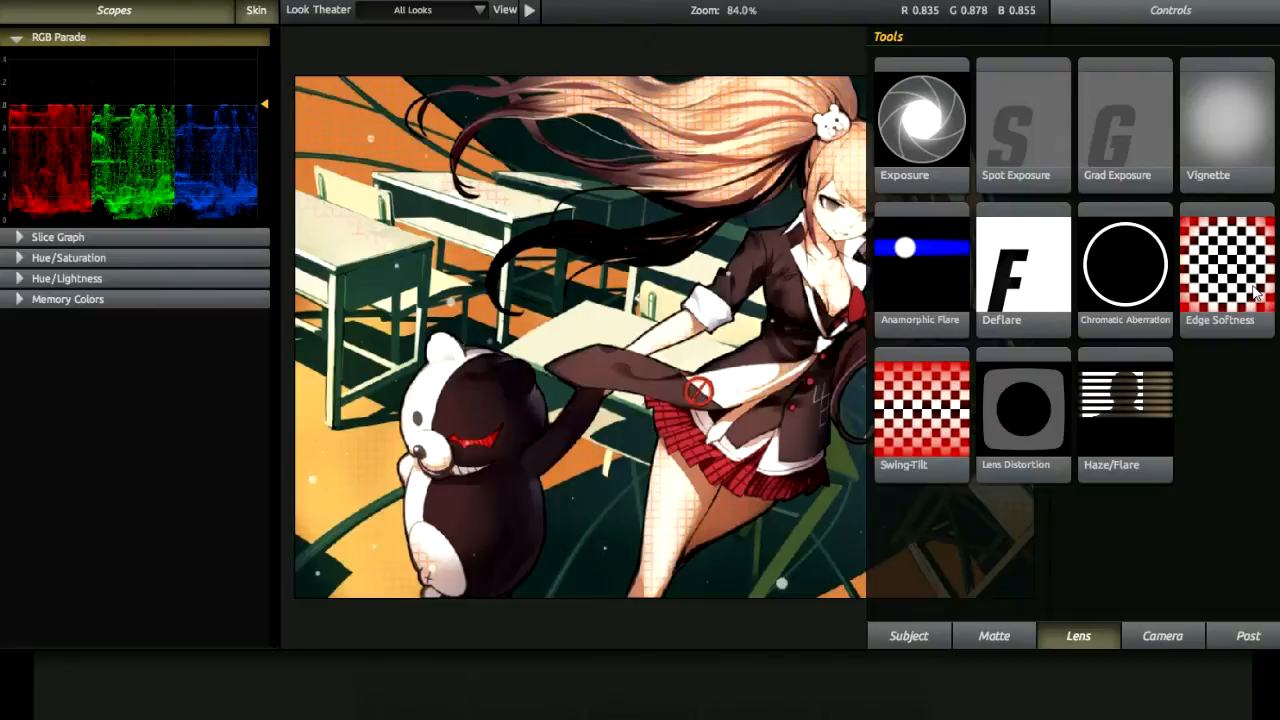
pyautogui.moveTo(1120, 278)
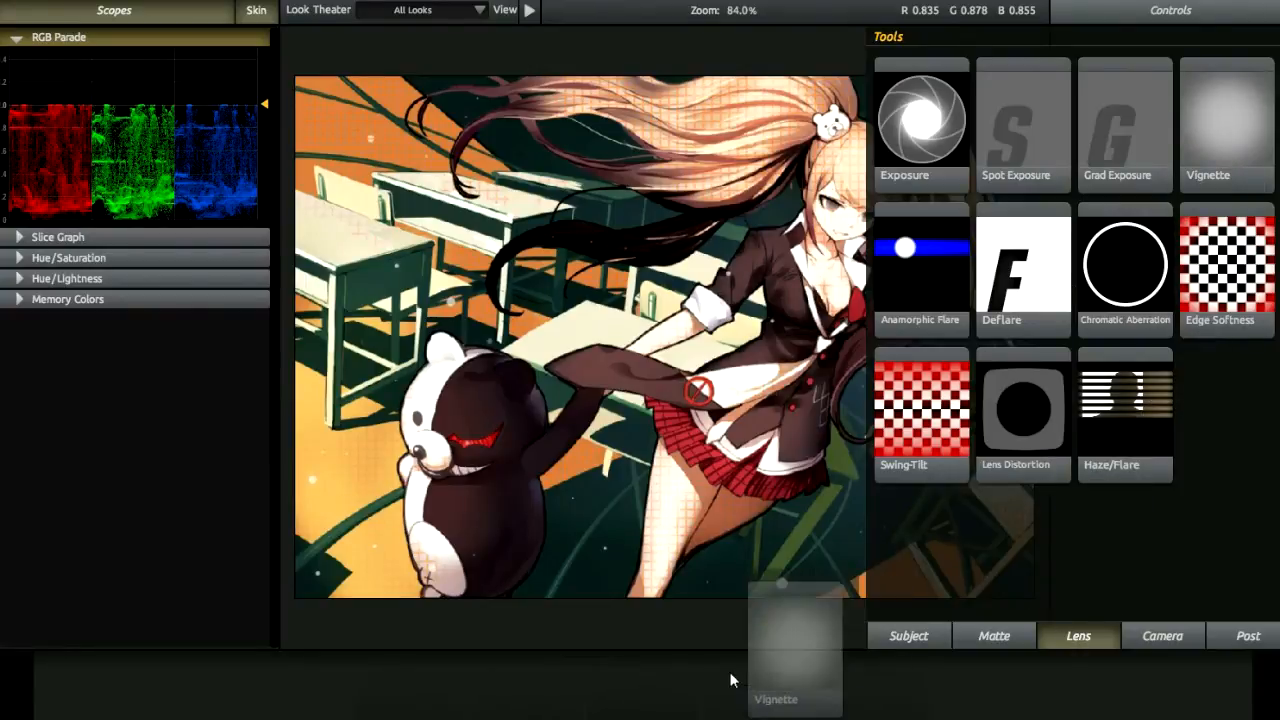
# Add the Vignette and Edge Softness lens tools to the tool chain
pyautogui.click(1226, 120)
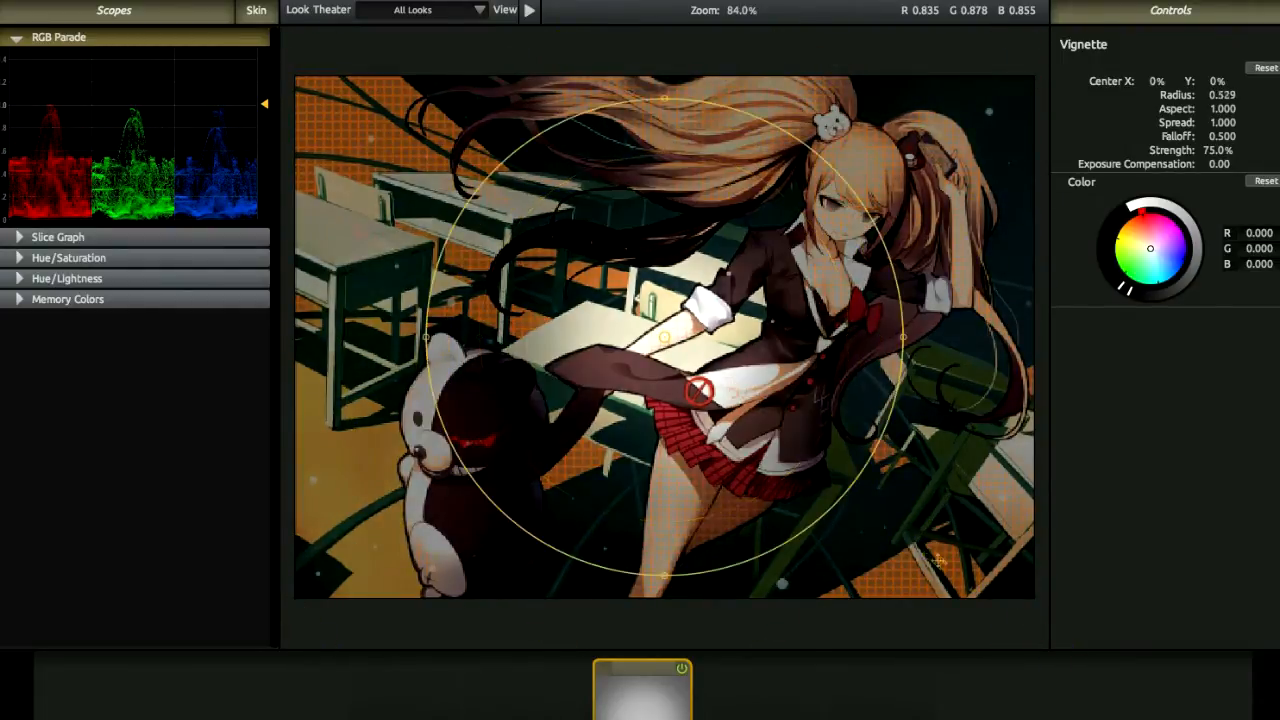
pyautogui.click(1240, 636)
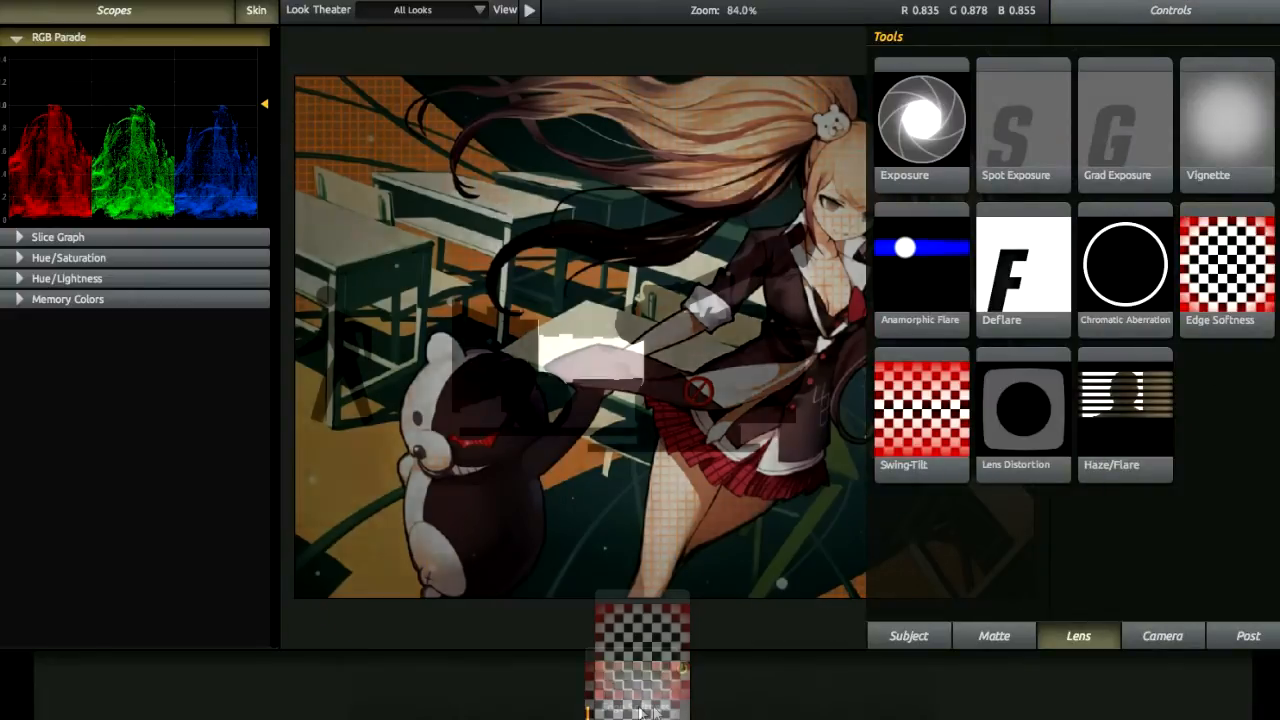
pyautogui.click(1224, 264)
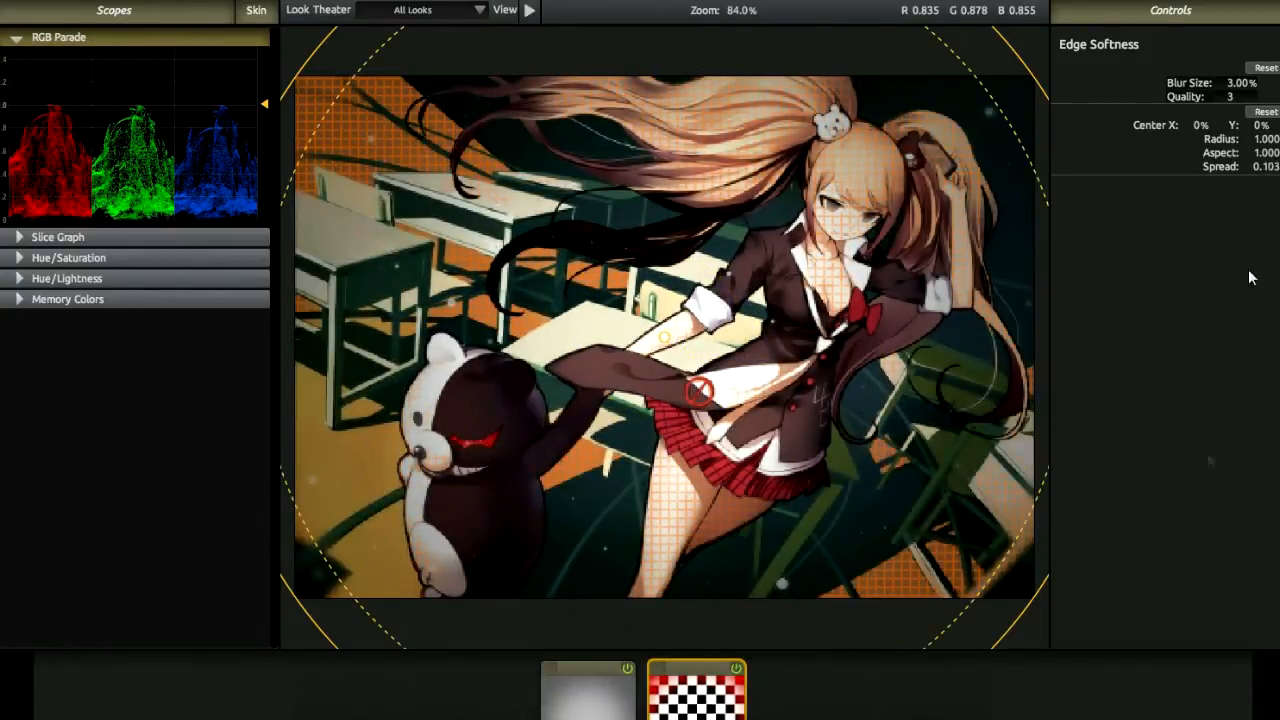
pyautogui.click(1078, 636)
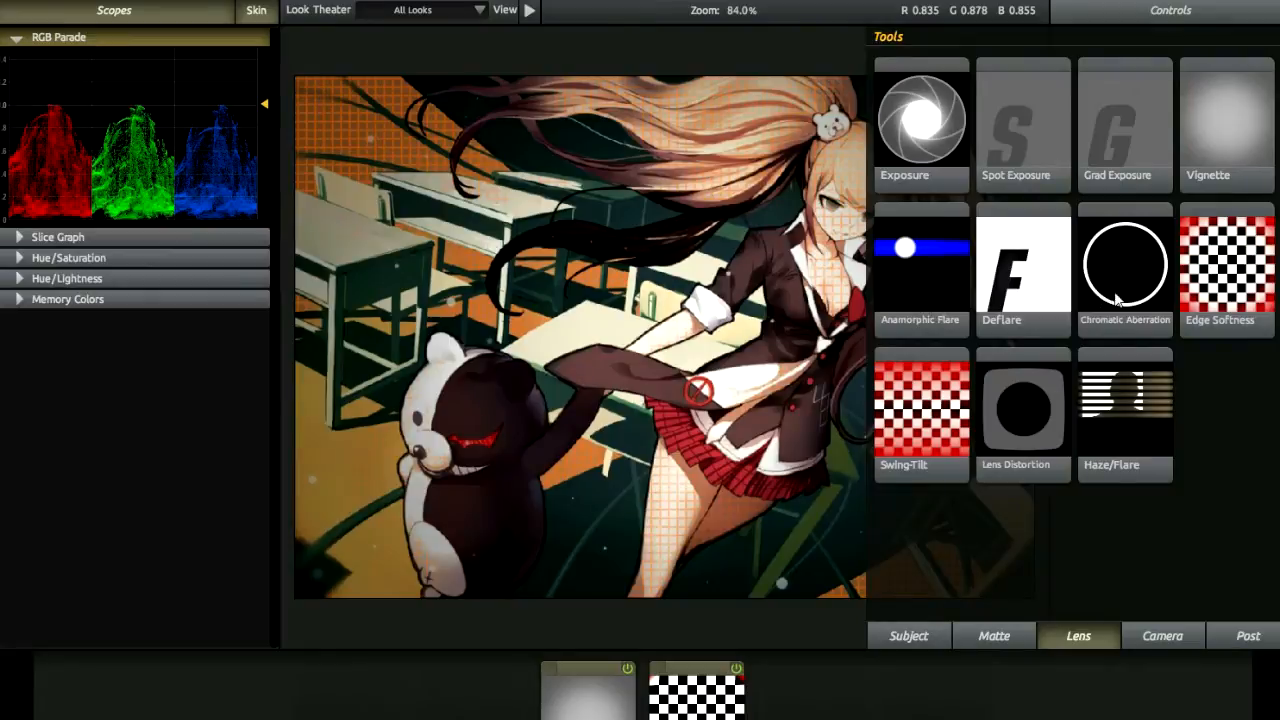
# Try Chromatic Aberration with red/cyan fringes, then remove it and list the Camera tools
pyautogui.click(1124, 264)
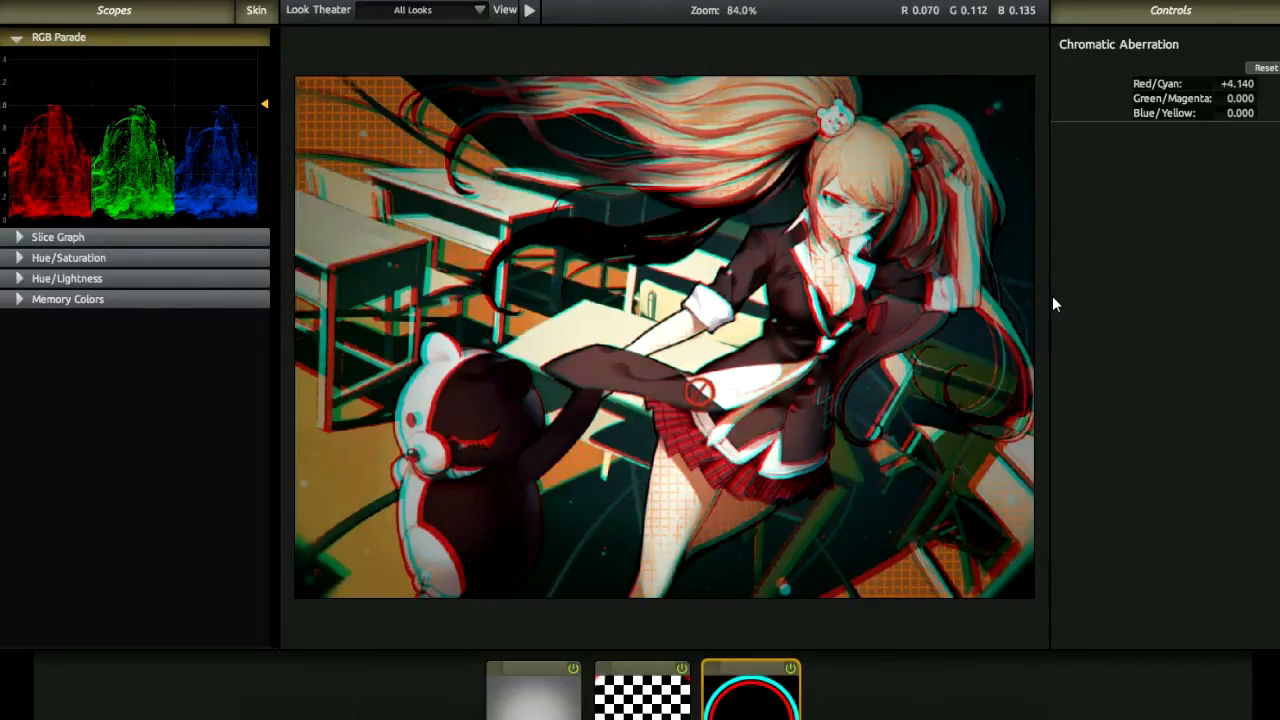
pyautogui.click(1264, 68)
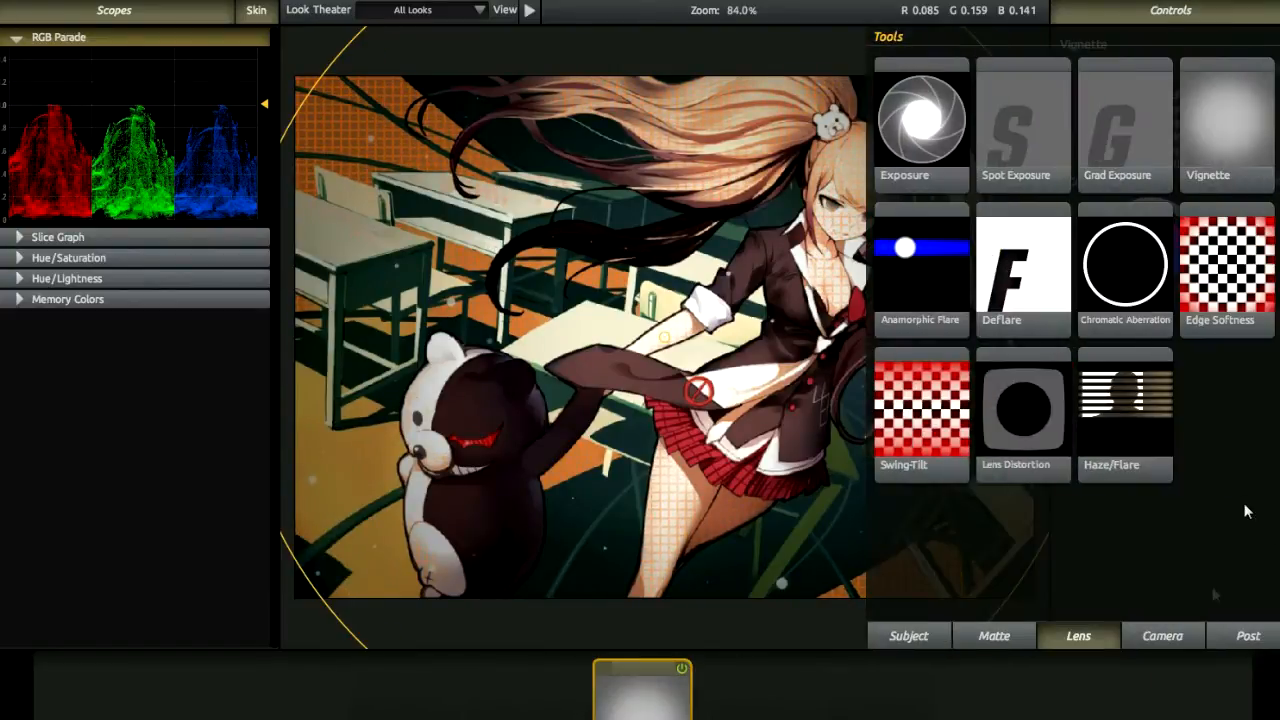
pyautogui.click(1162, 636)
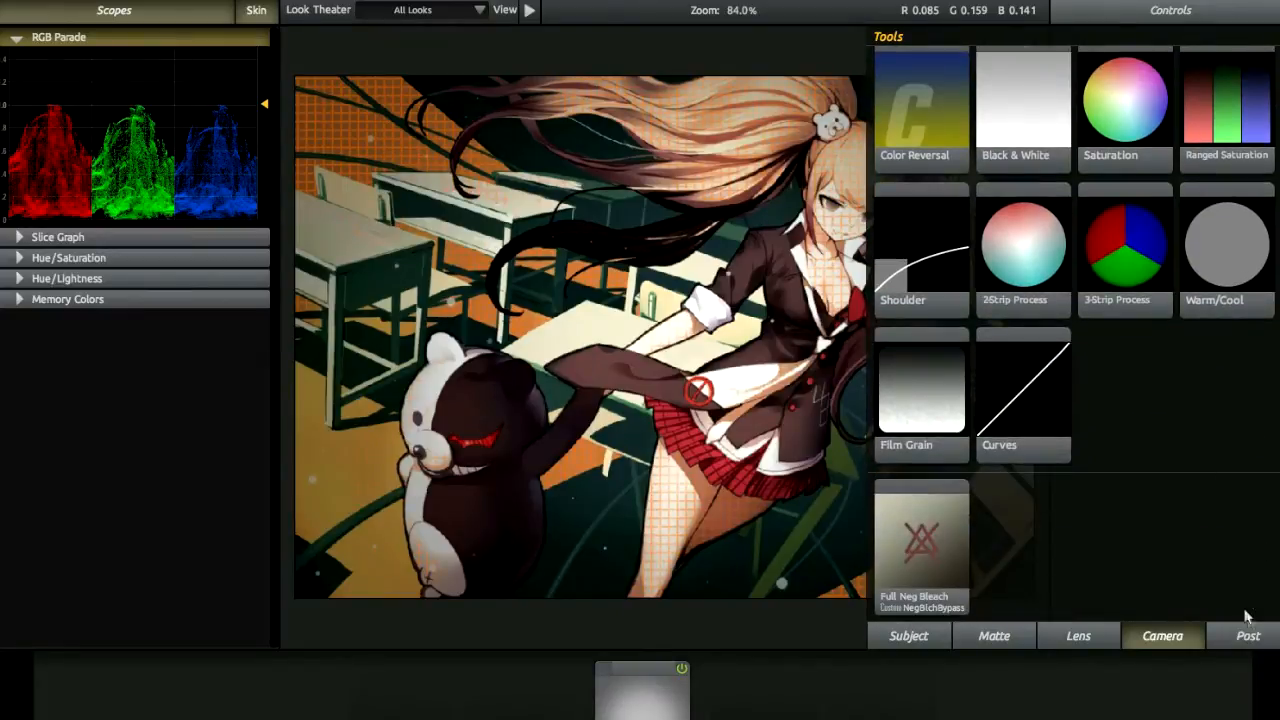
# Close the Tools drawer so only the brighter anime preview and scopes remain
pyautogui.click(1248, 636)
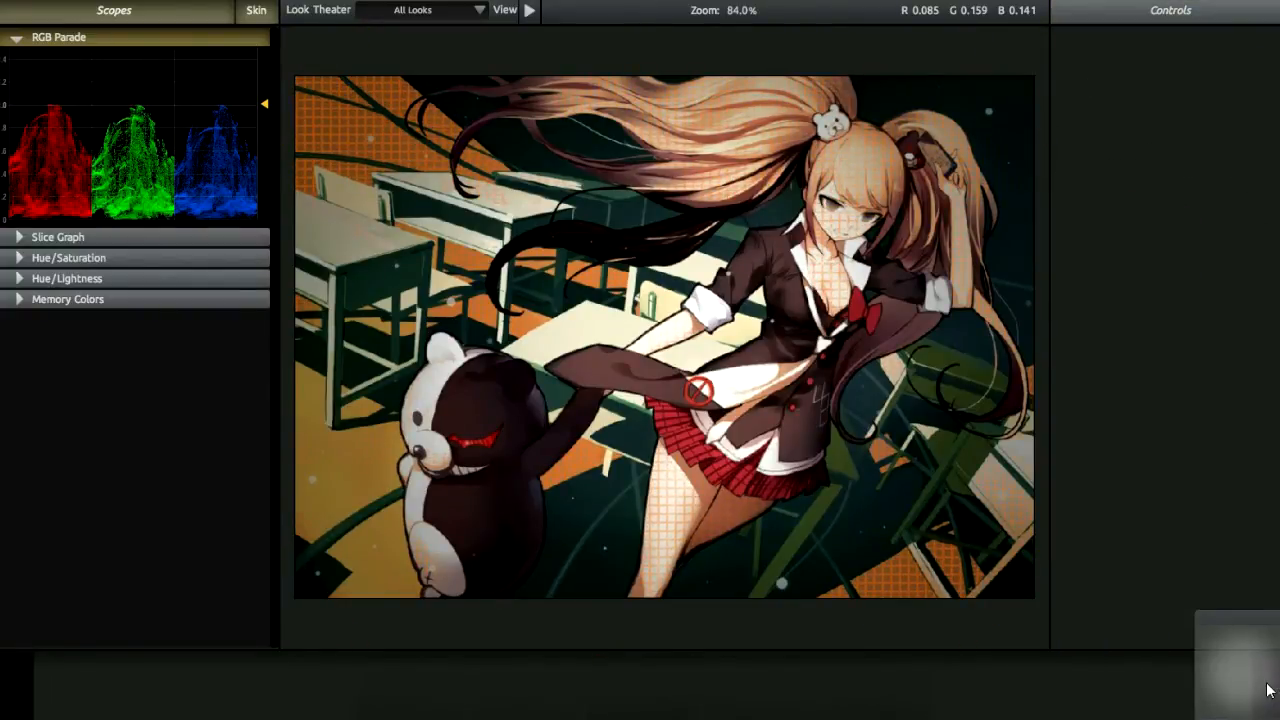
pyautogui.click(1076, 636)
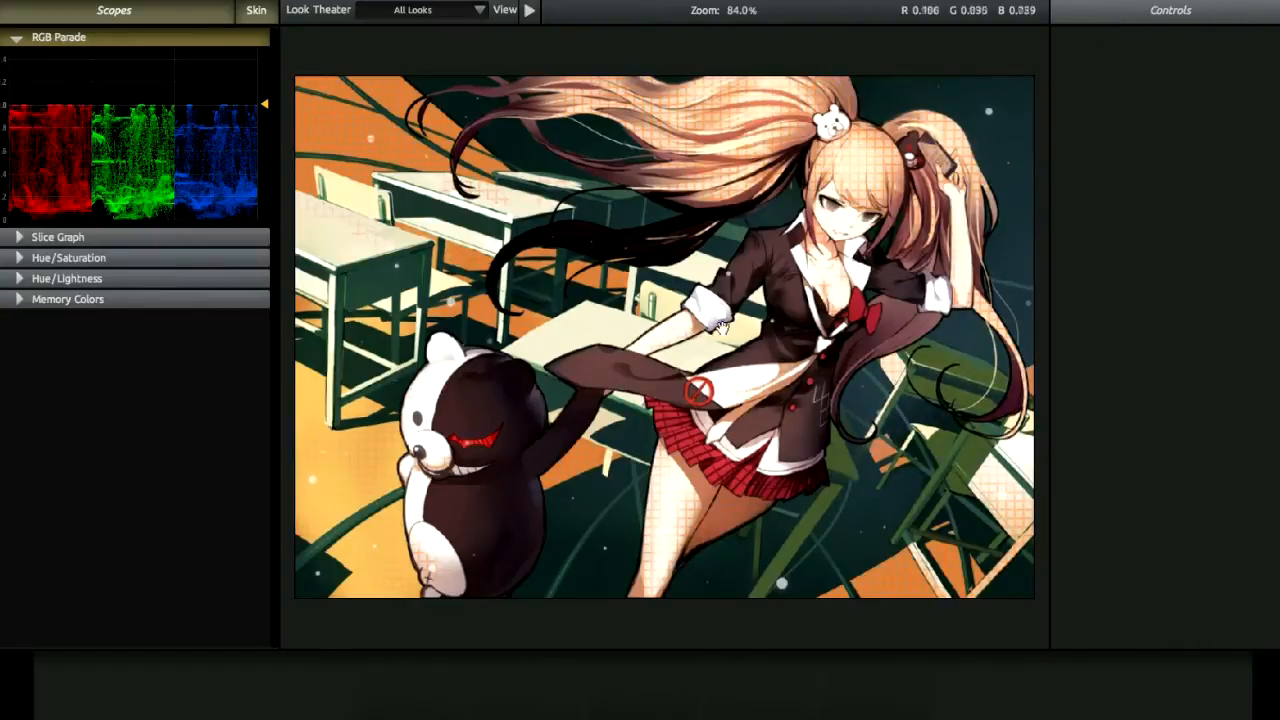
pyautogui.moveTo(408, 500)
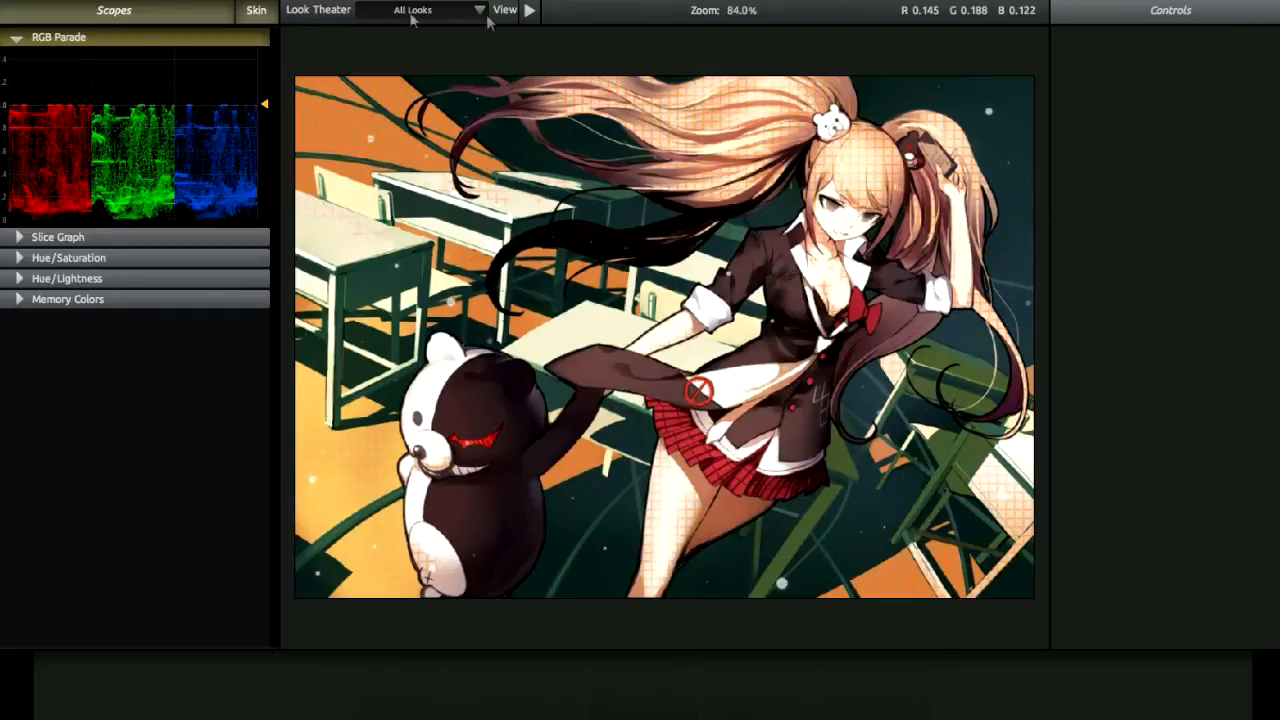
pyautogui.moveTo(484, 18)
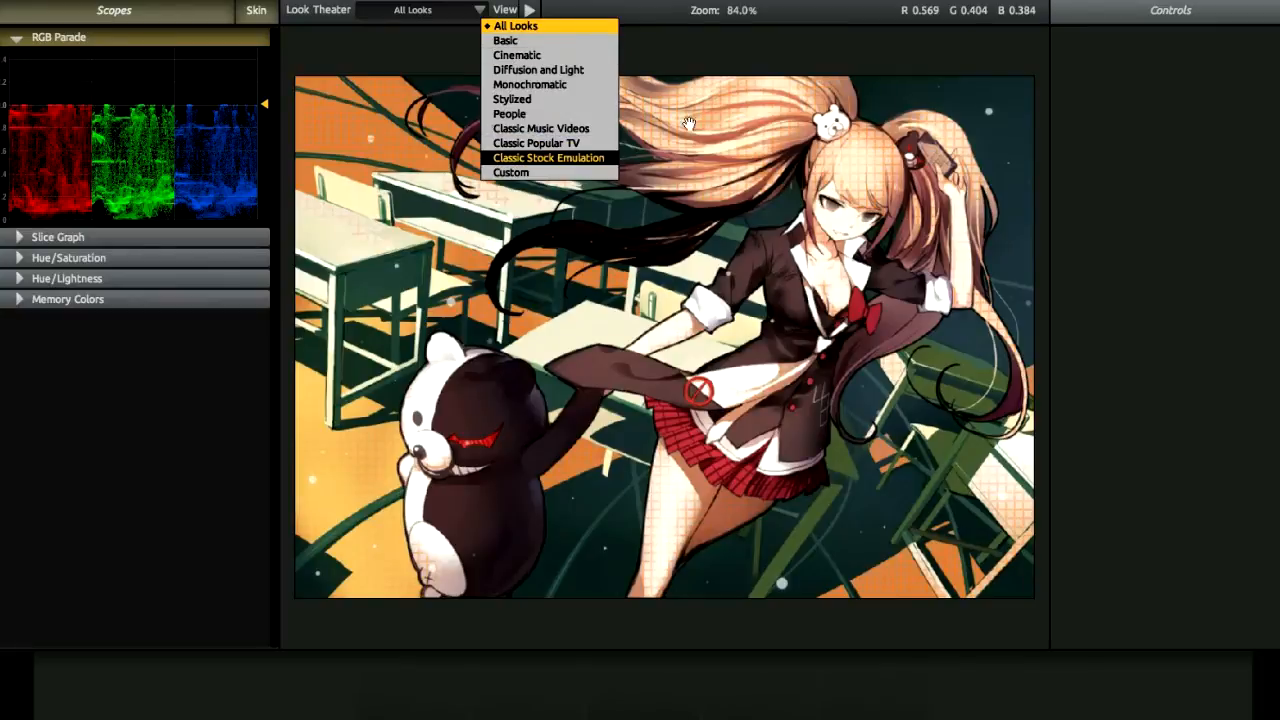
# Filter the Look Theater to Stylized and apply a yellow-green look
pyautogui.click(512, 100)
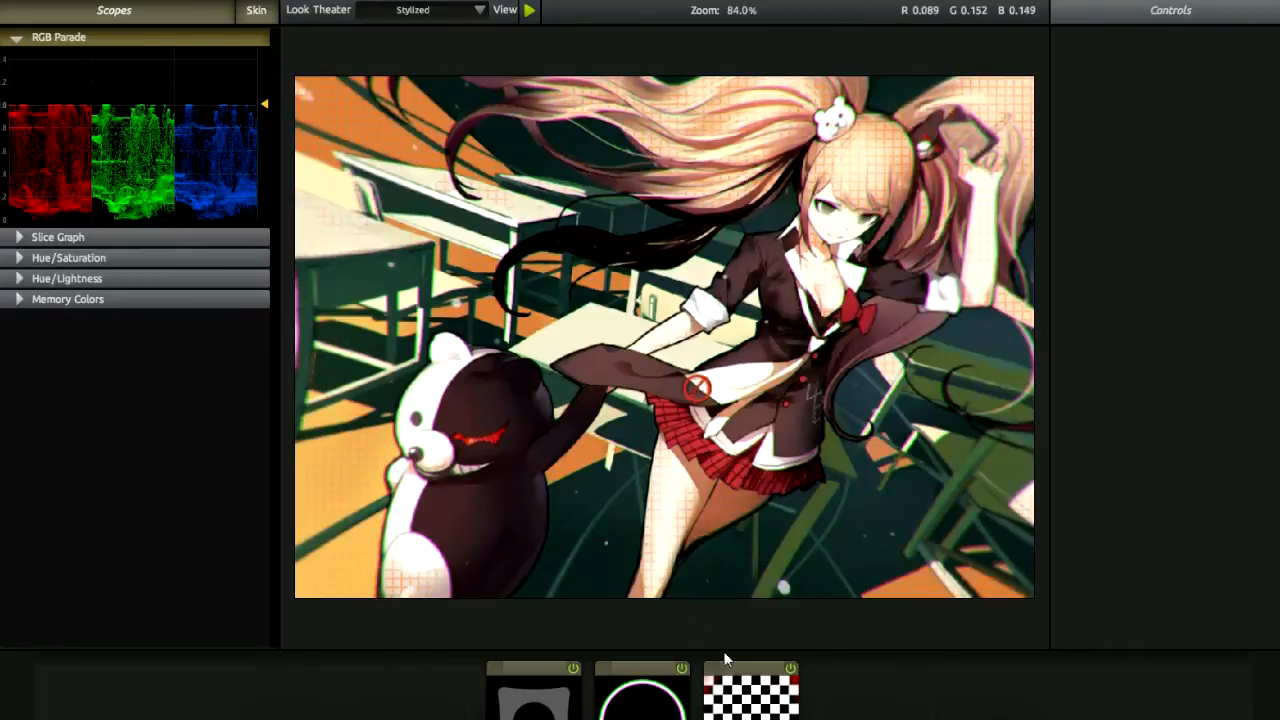
pyautogui.moveTo(940, 668)
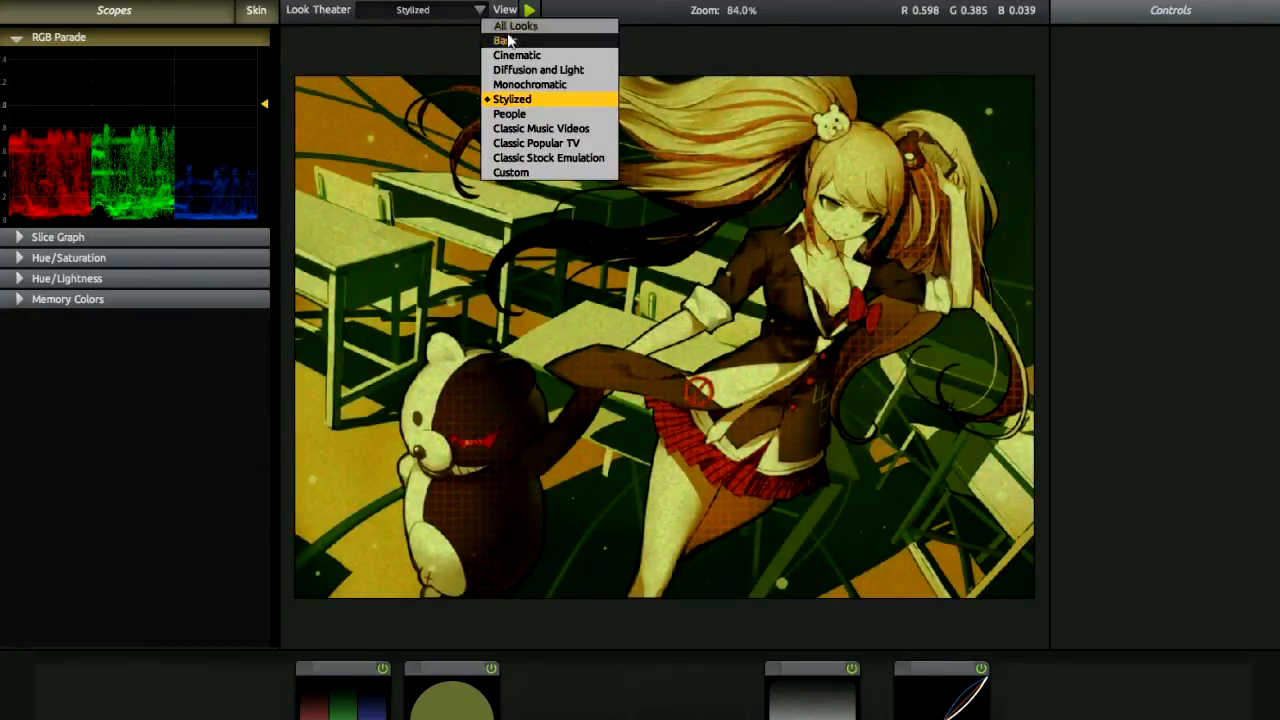
# Switch to All Looks and apply a softer, warmer seven-tool look instead
pyautogui.click(516, 24)
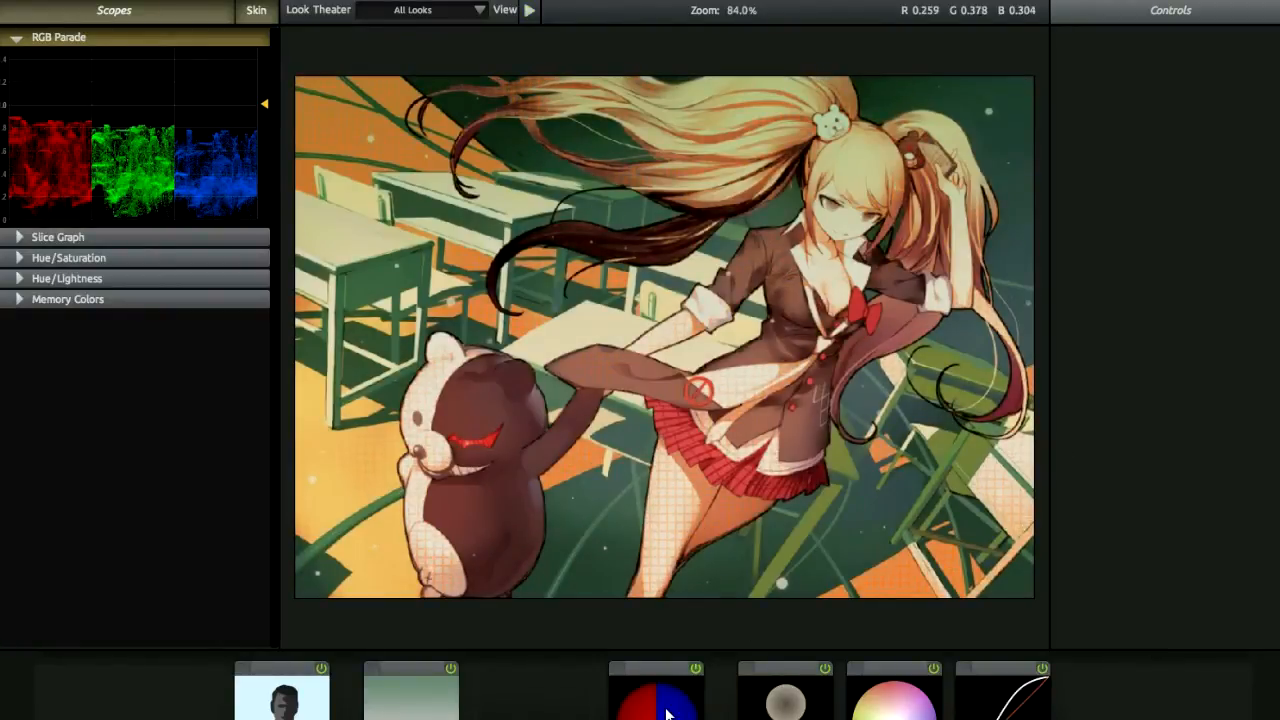
# Confirm 3-Strip Process strength at 10% and finish, returning the grade to Vegas
pyautogui.click(656, 696)
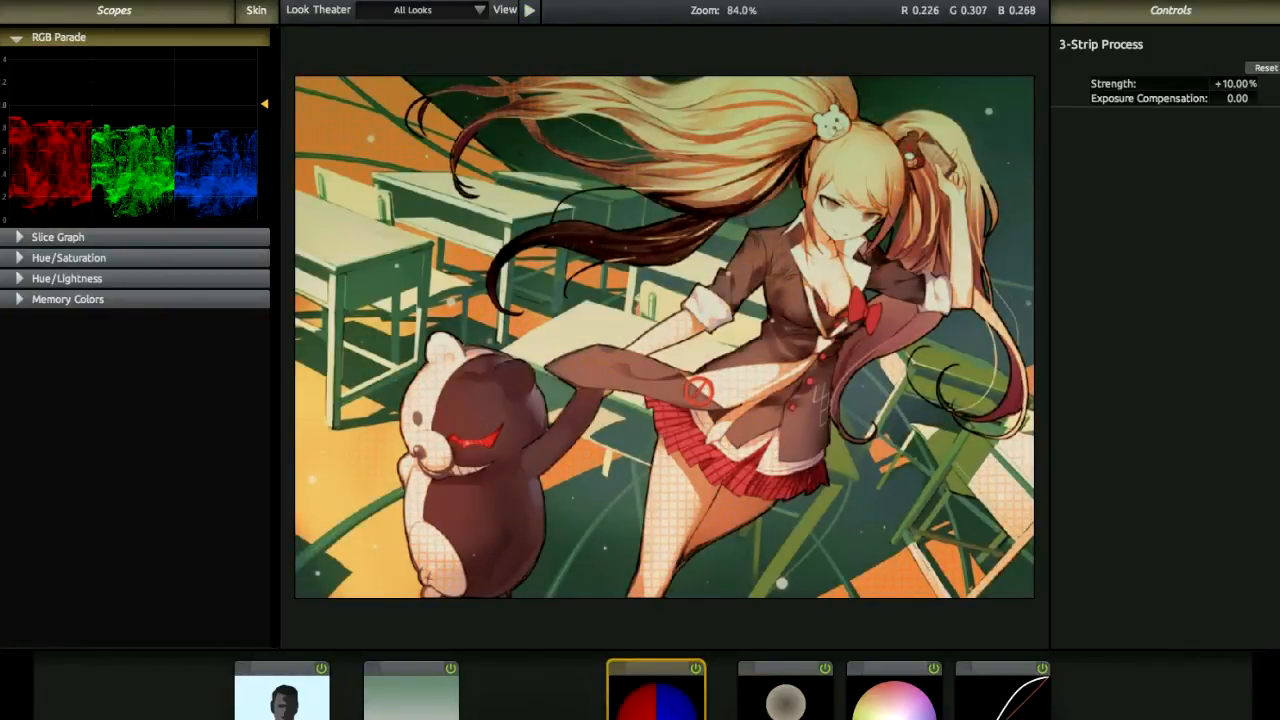
pyautogui.click(784, 690)
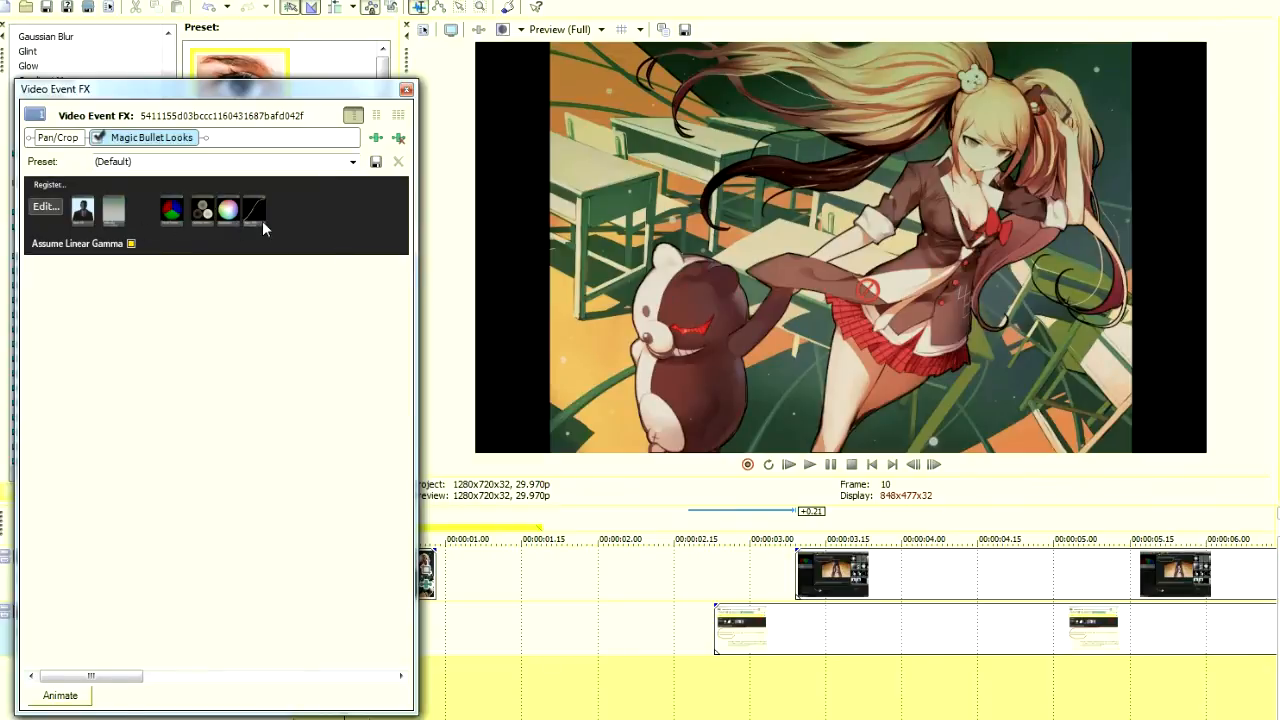
pyautogui.moveTo(284, 498)
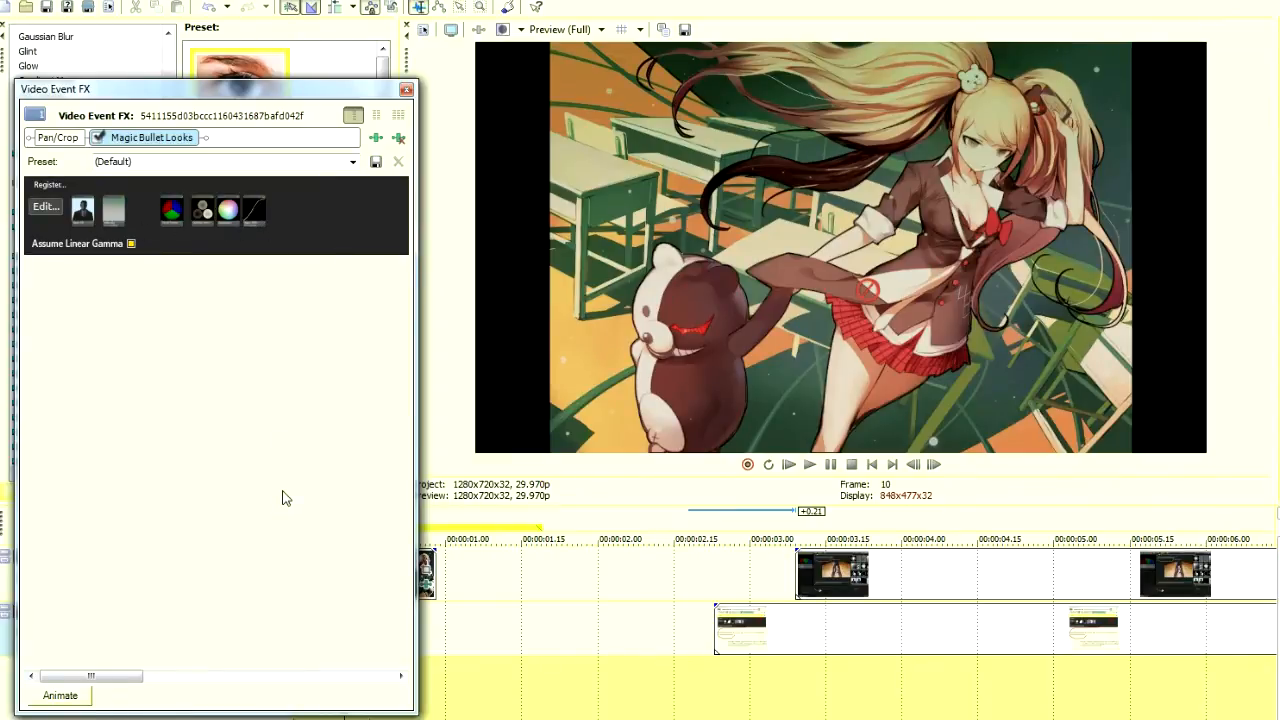
pyautogui.moveTo(380, 328)
pyautogui.write('Basic_')
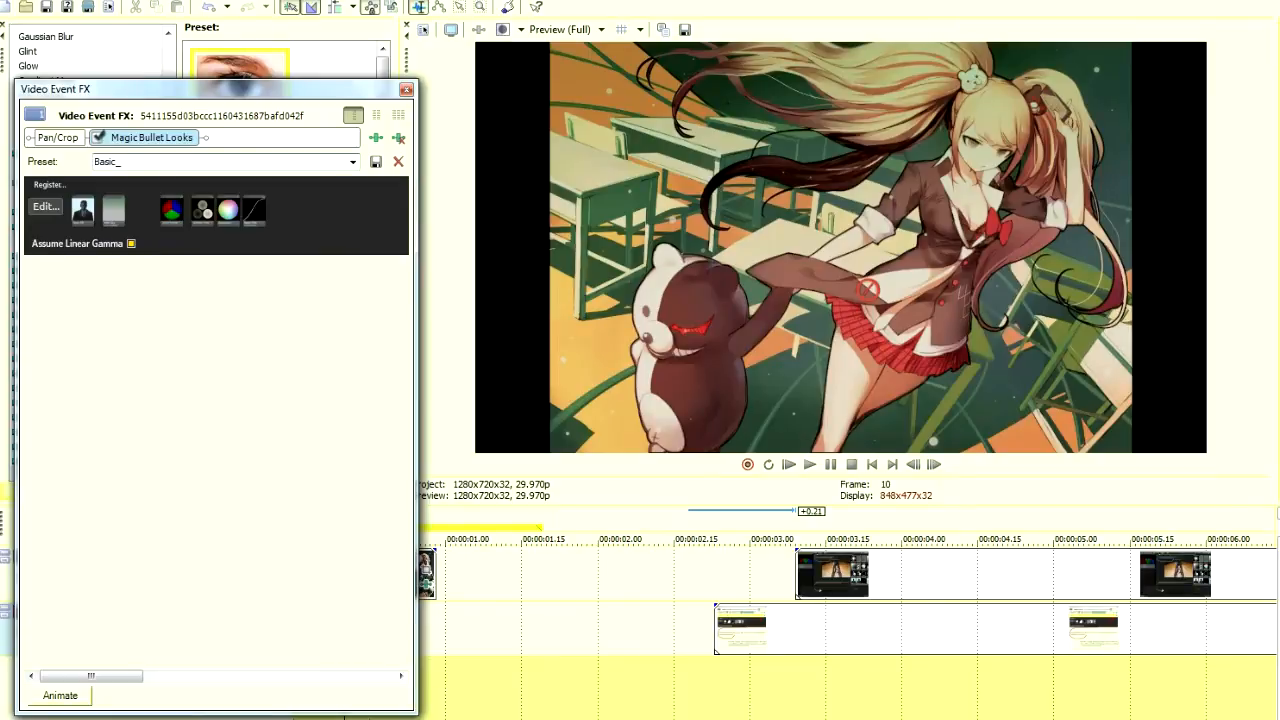
# Save the Magic Bullet Looks settings as preset Basic_03 and close the Video Event FX window
pyautogui.write('03')
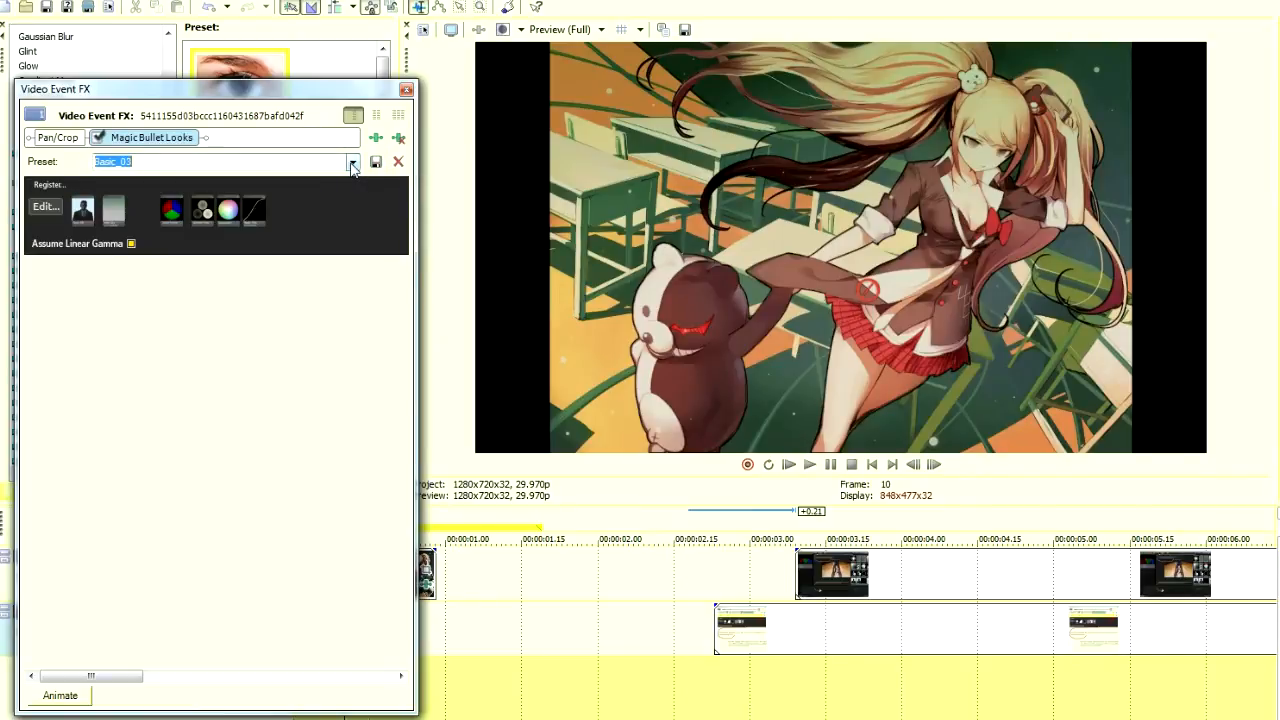
pyautogui.click(352, 160)
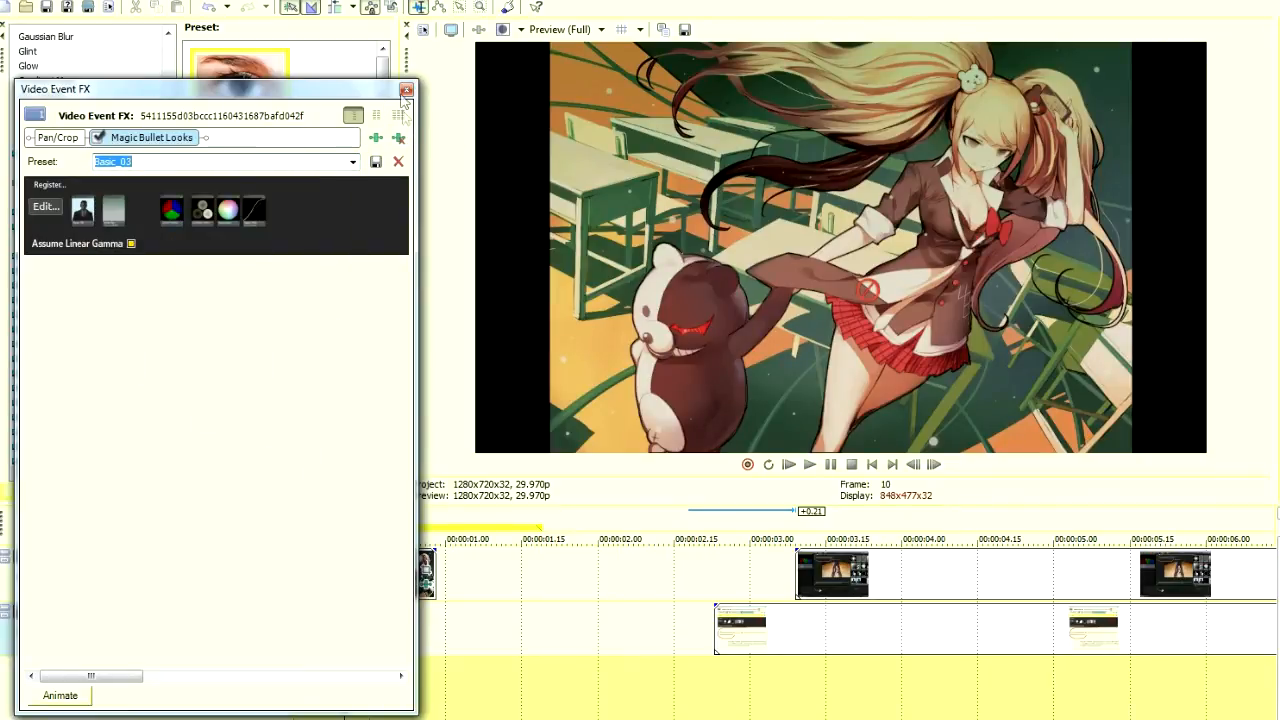
pyautogui.click(408, 90)
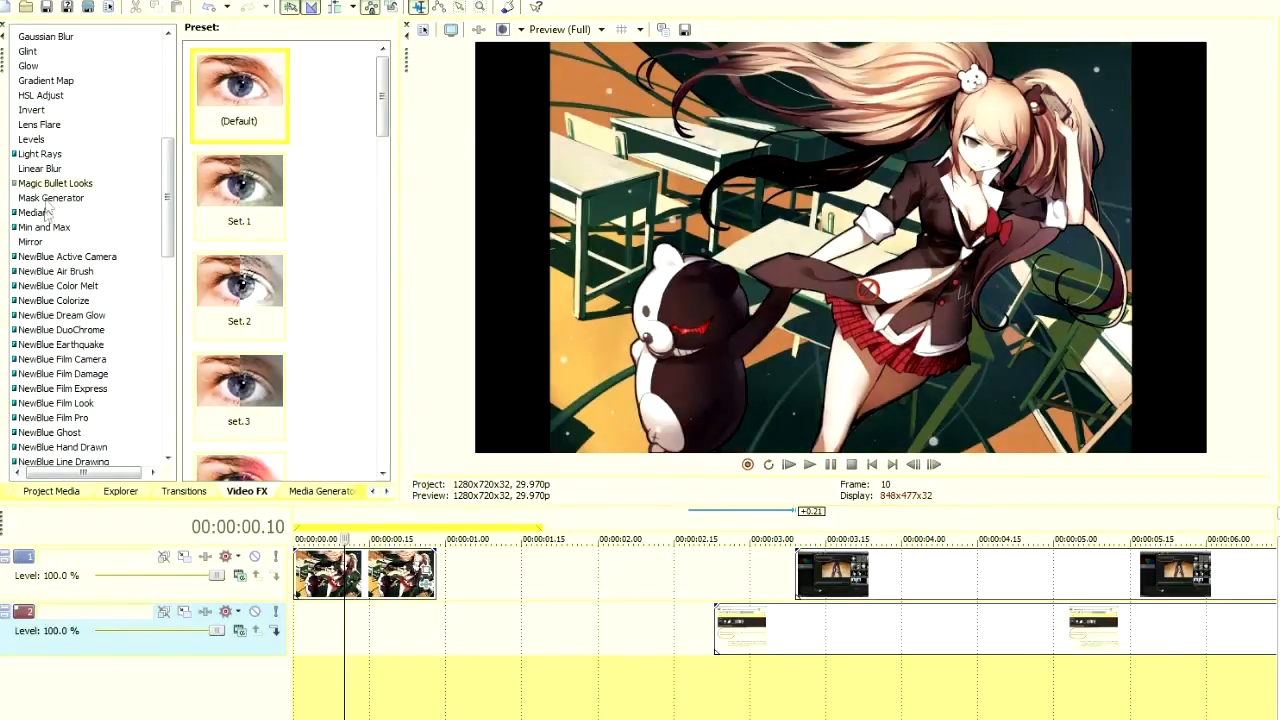
# Apply the Basic_03 preset from the Magic Bullet Looks list to the clip and close its settings
pyautogui.click(56, 184)
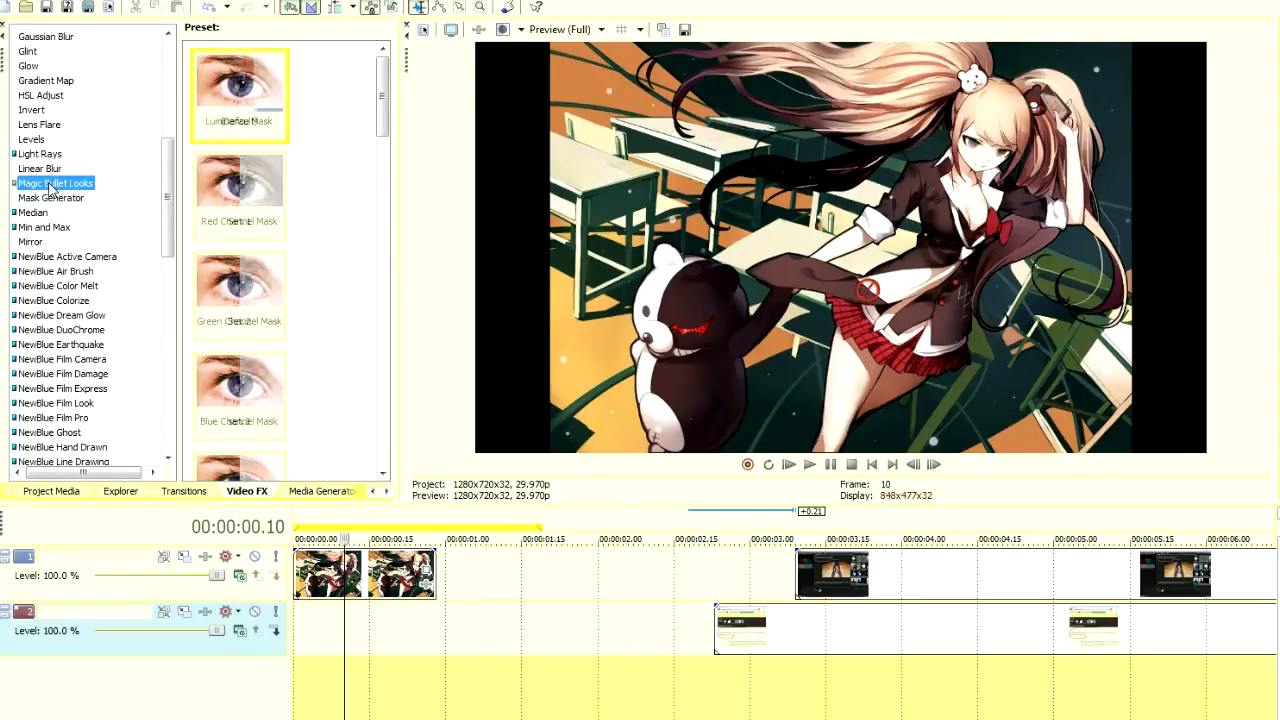
pyautogui.scroll(-3)
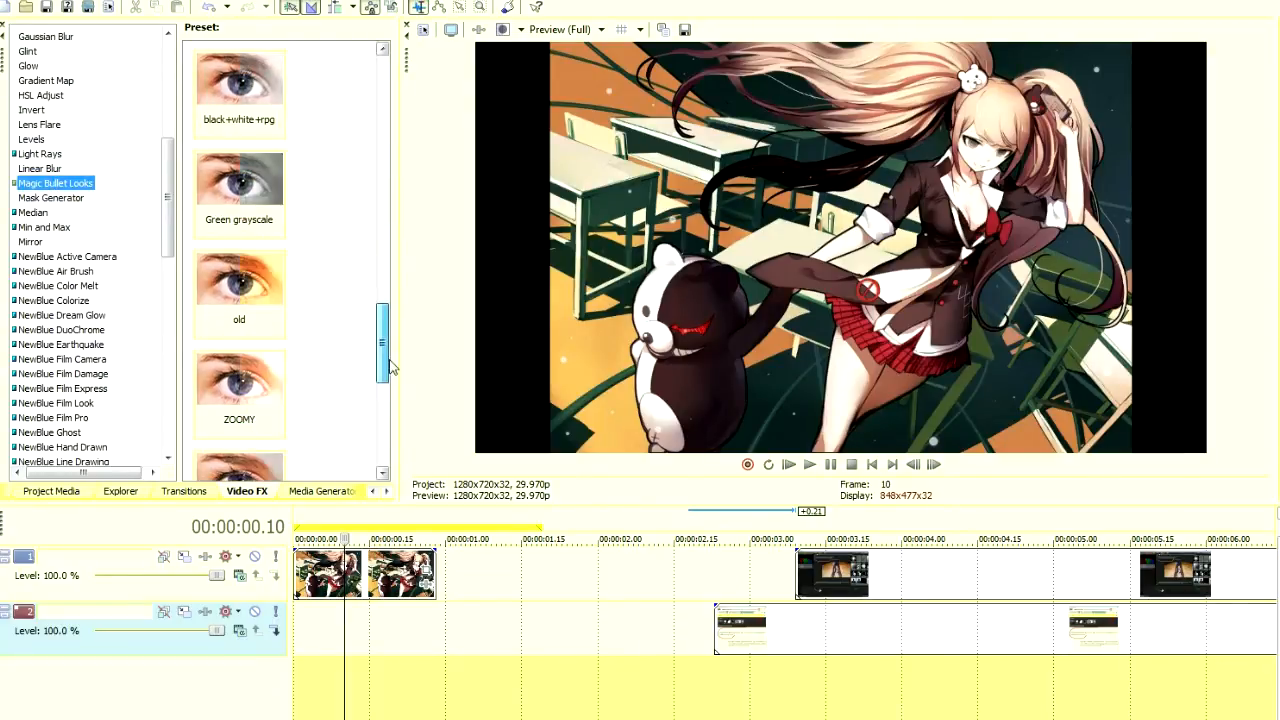
pyautogui.scroll(-3)
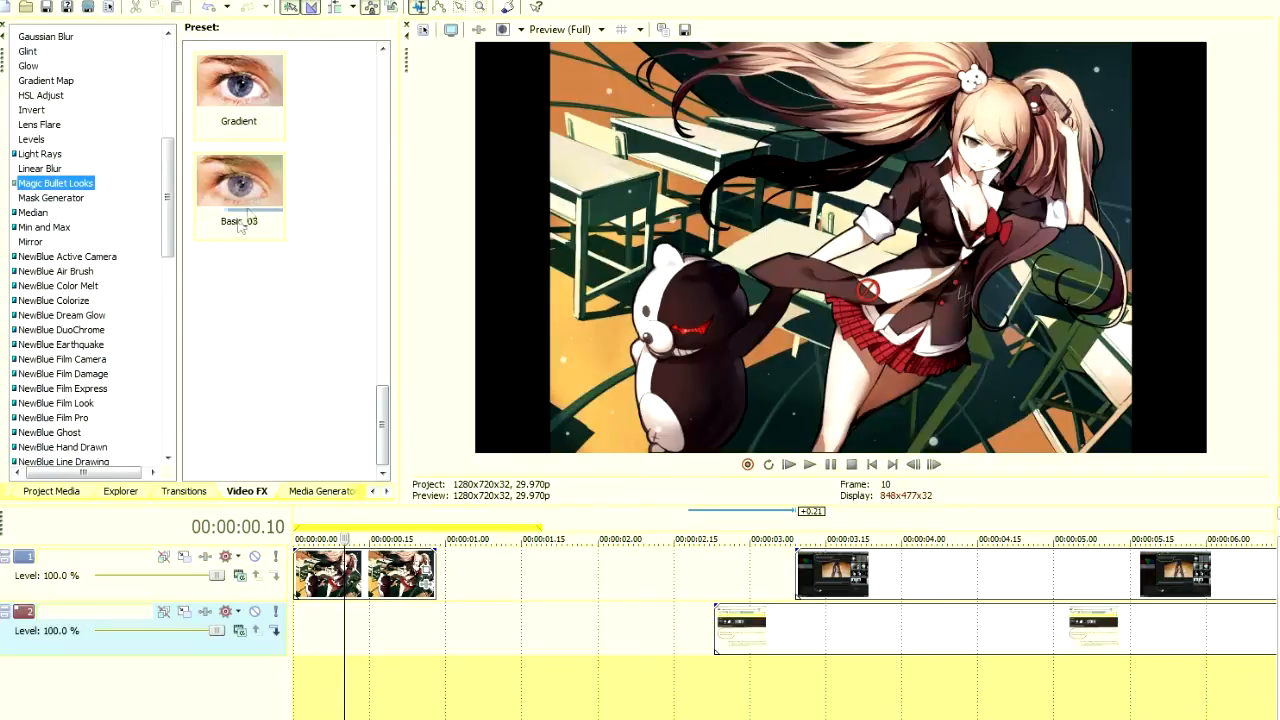
pyautogui.doubleClick(238, 190)
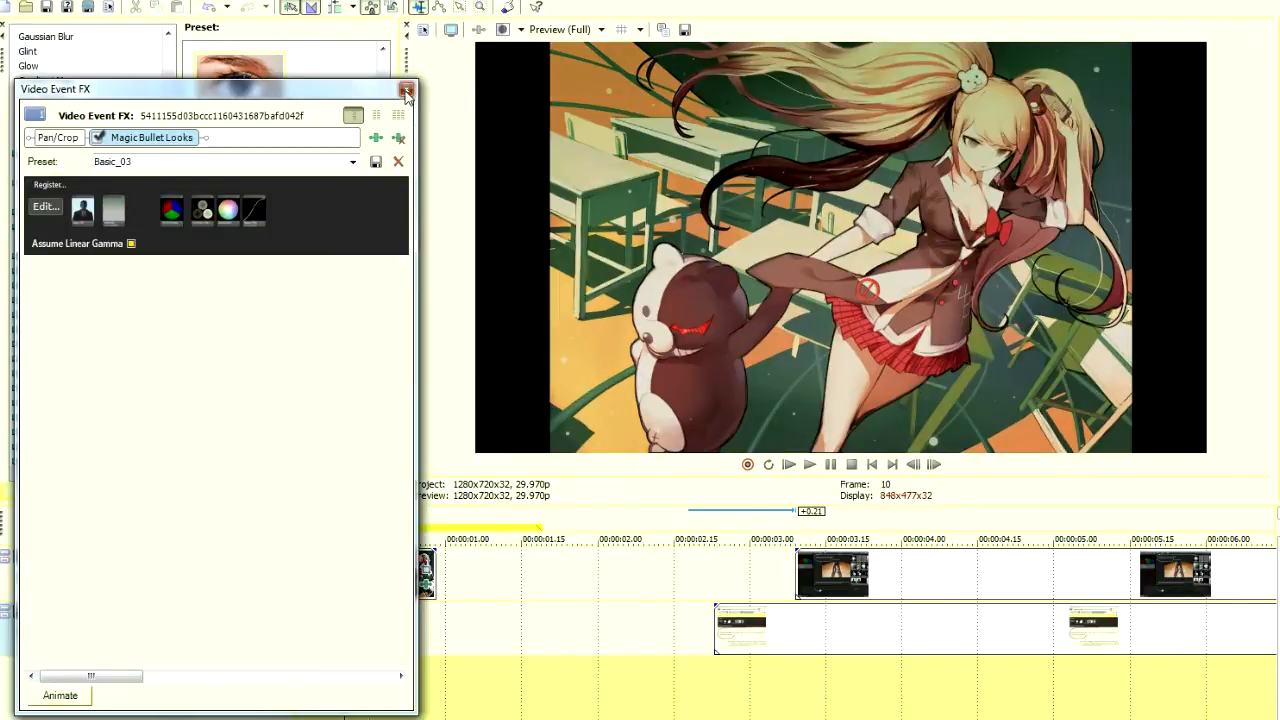
pyautogui.click(408, 90)
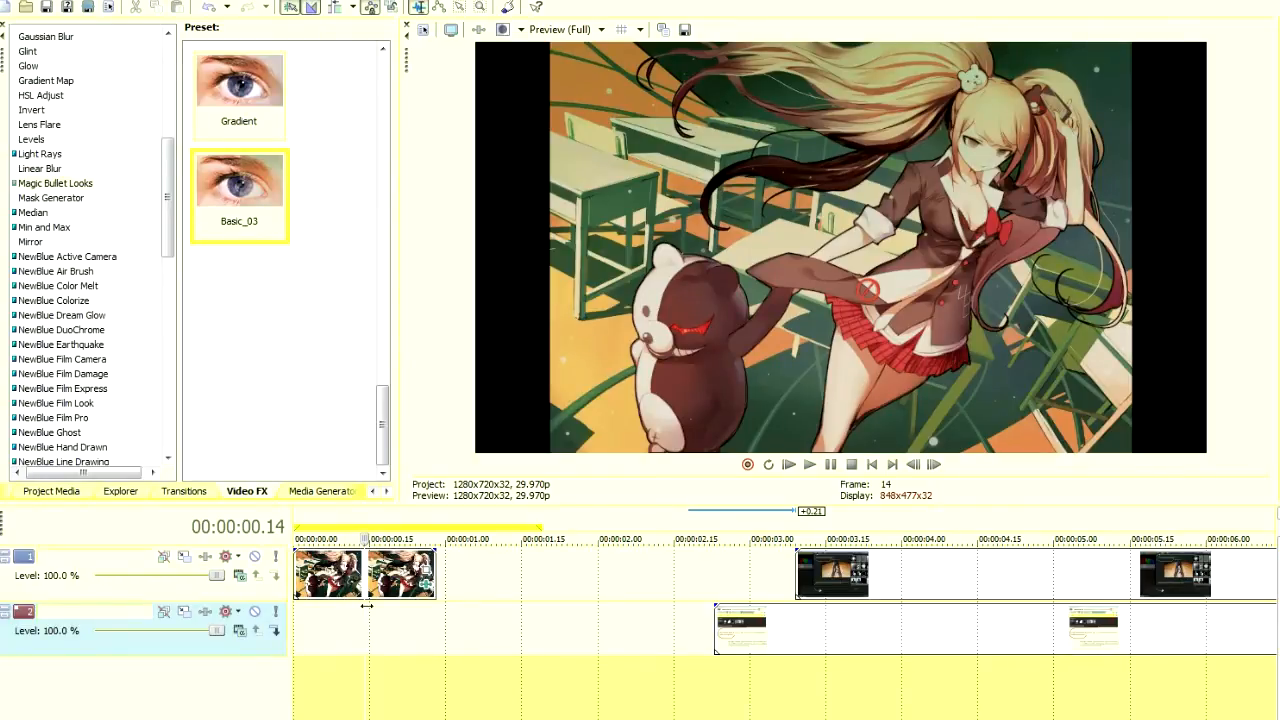
pyautogui.moveTo(464, 536)
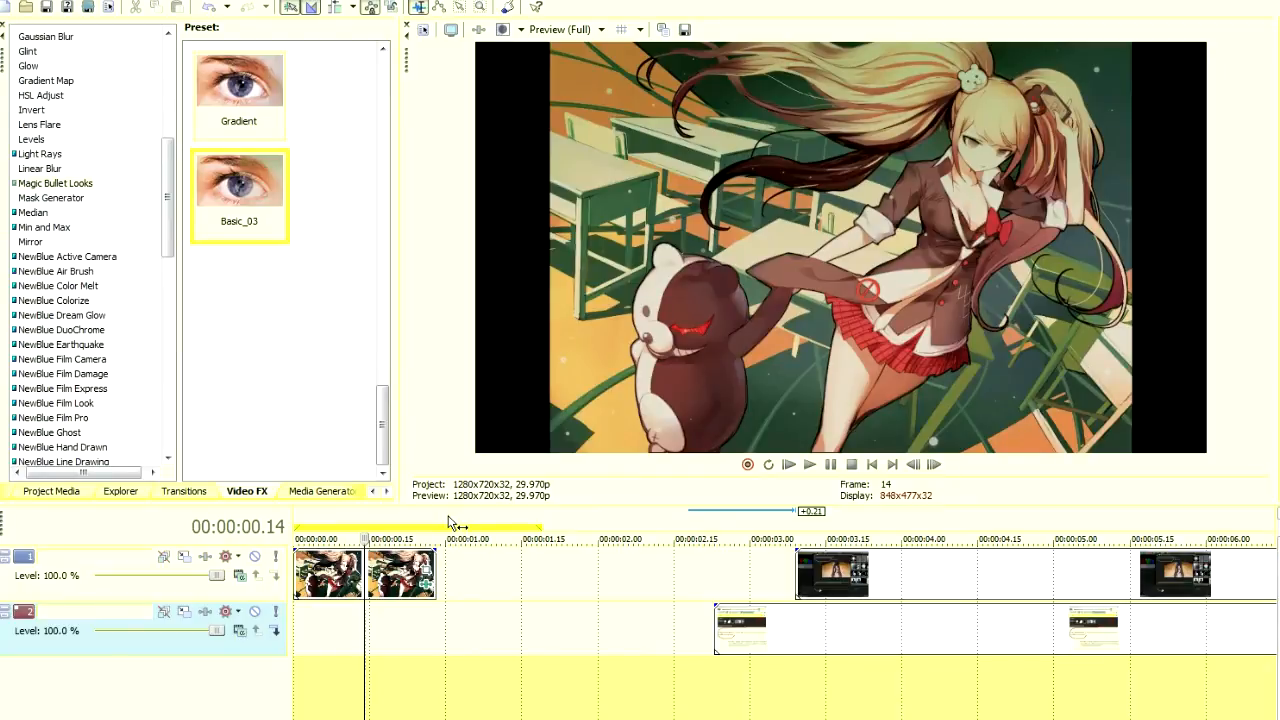
pyautogui.moveTo(258, 684)
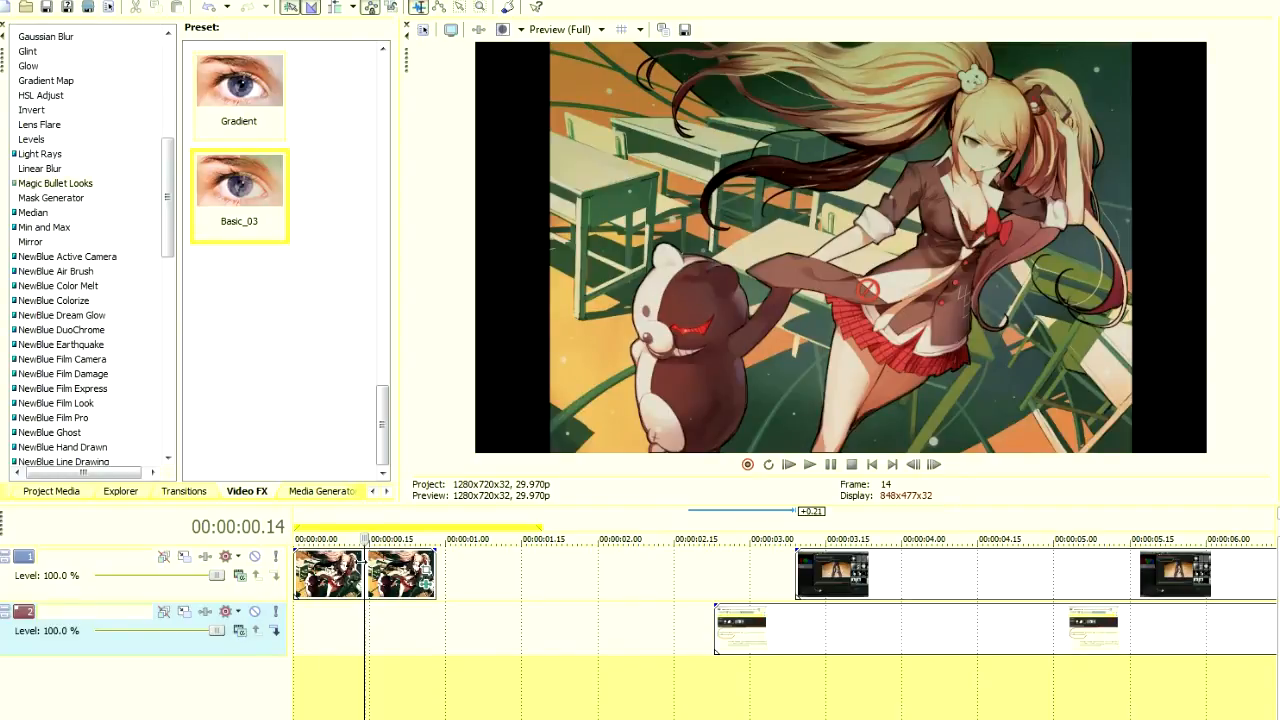
pyautogui.moveTo(464, 656)
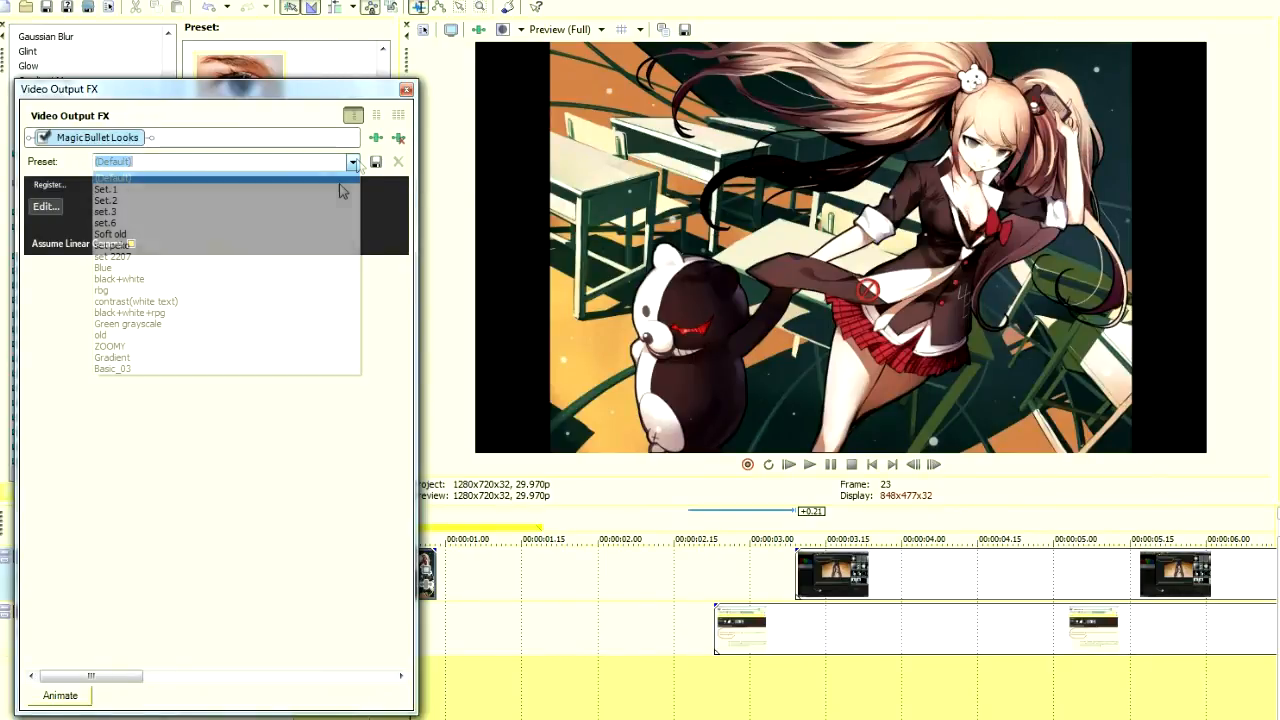
# Assign a saved Magic Bullet Looks preset to the video output effect and return to the first clip
pyautogui.click(112, 368)
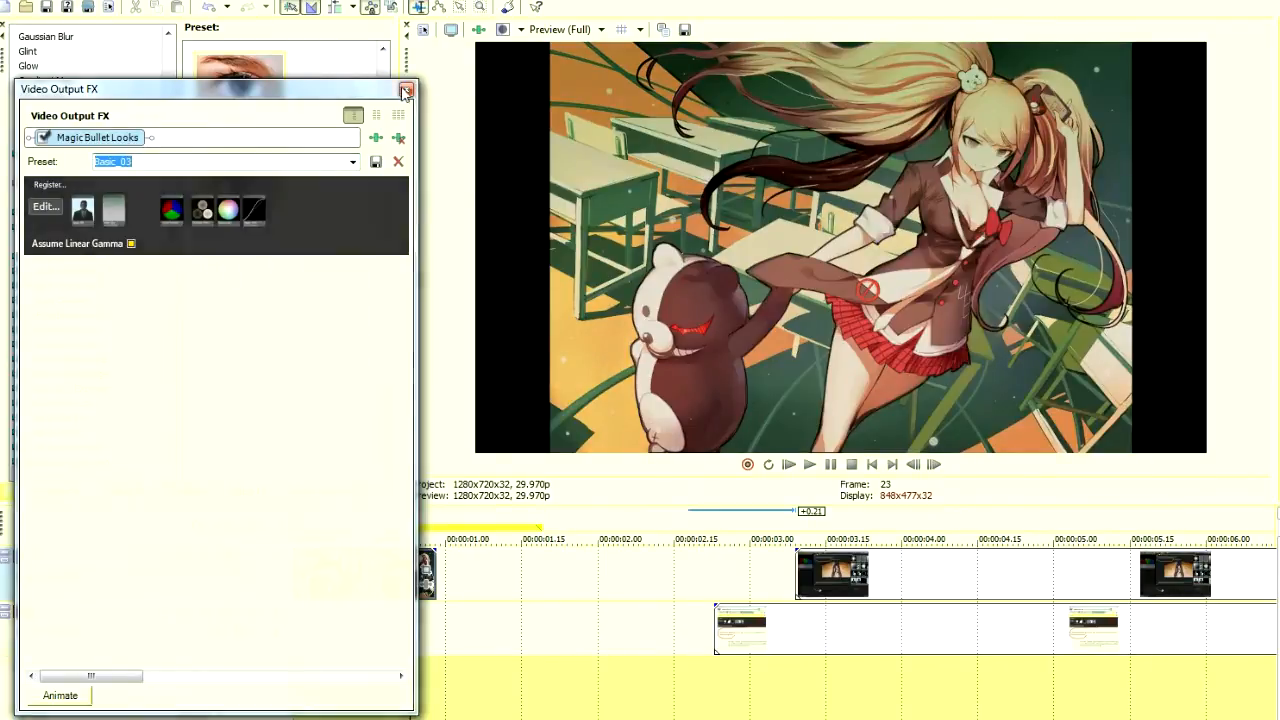
pyautogui.click(406, 90)
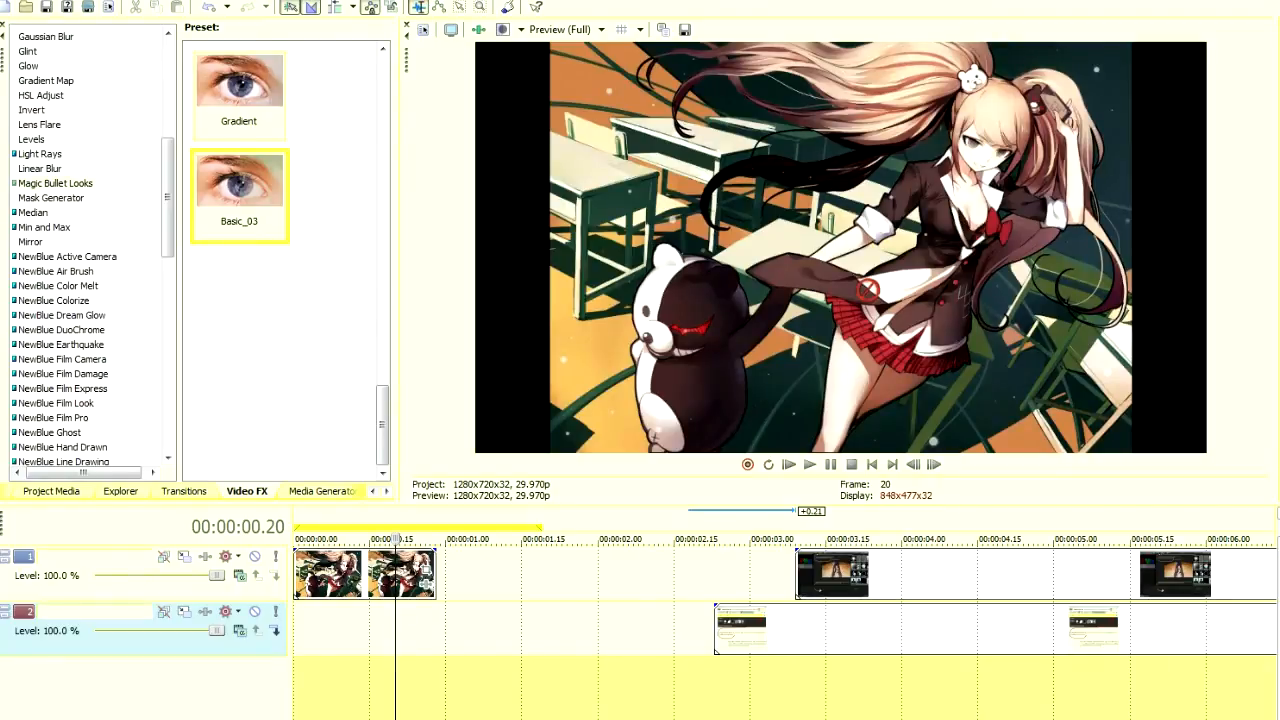
pyautogui.click(564, 30)
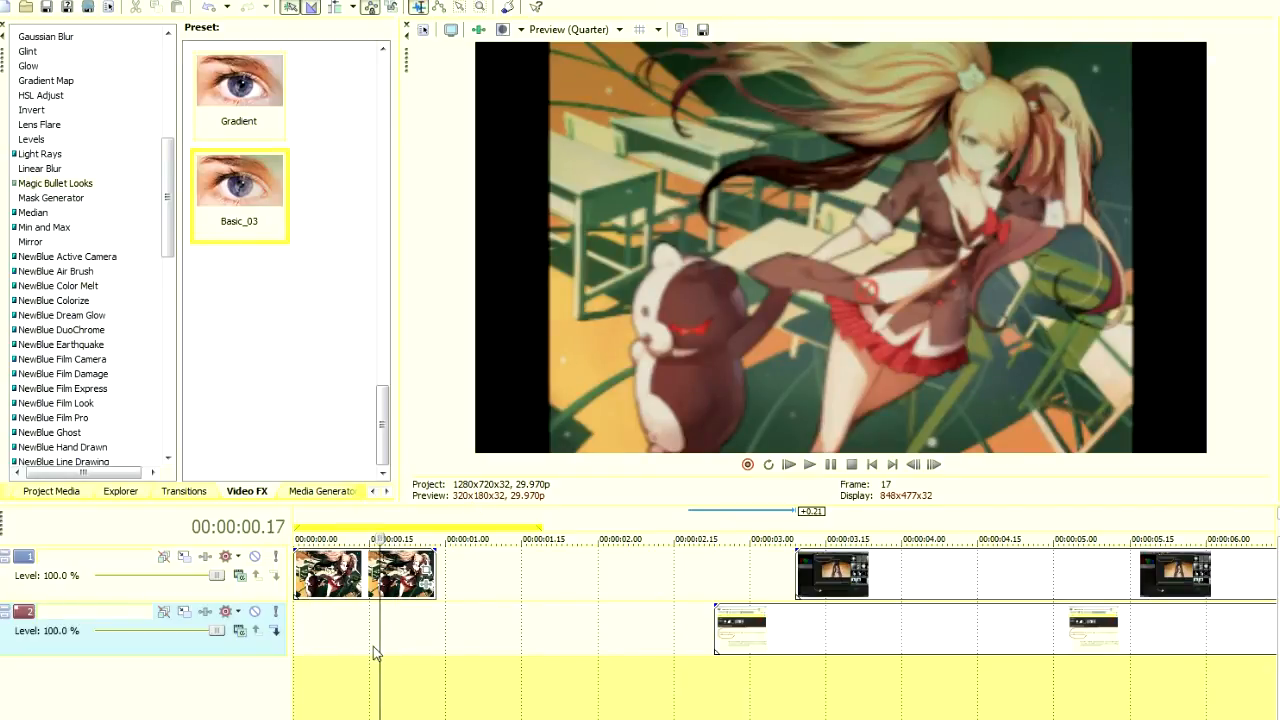
# Set preview quality to Preview > Full and move playback to 00:00:01.09
pyautogui.click(572, 30)
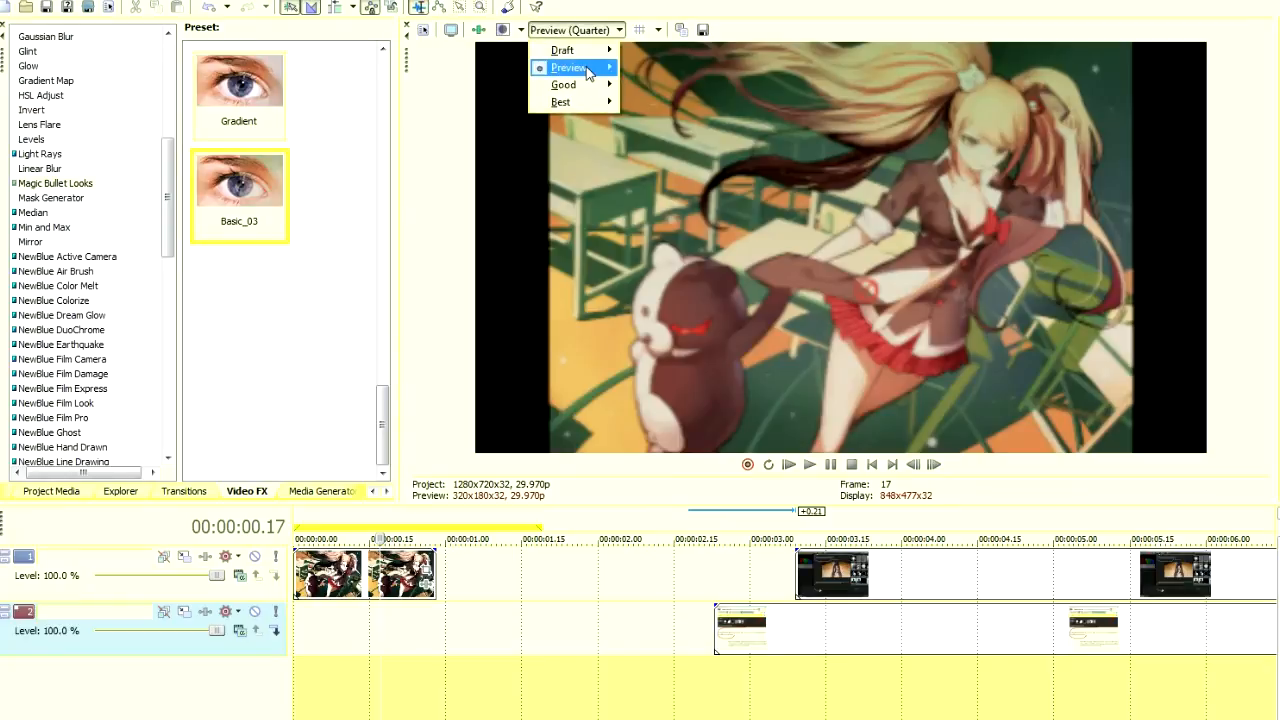
pyautogui.moveTo(610, 76)
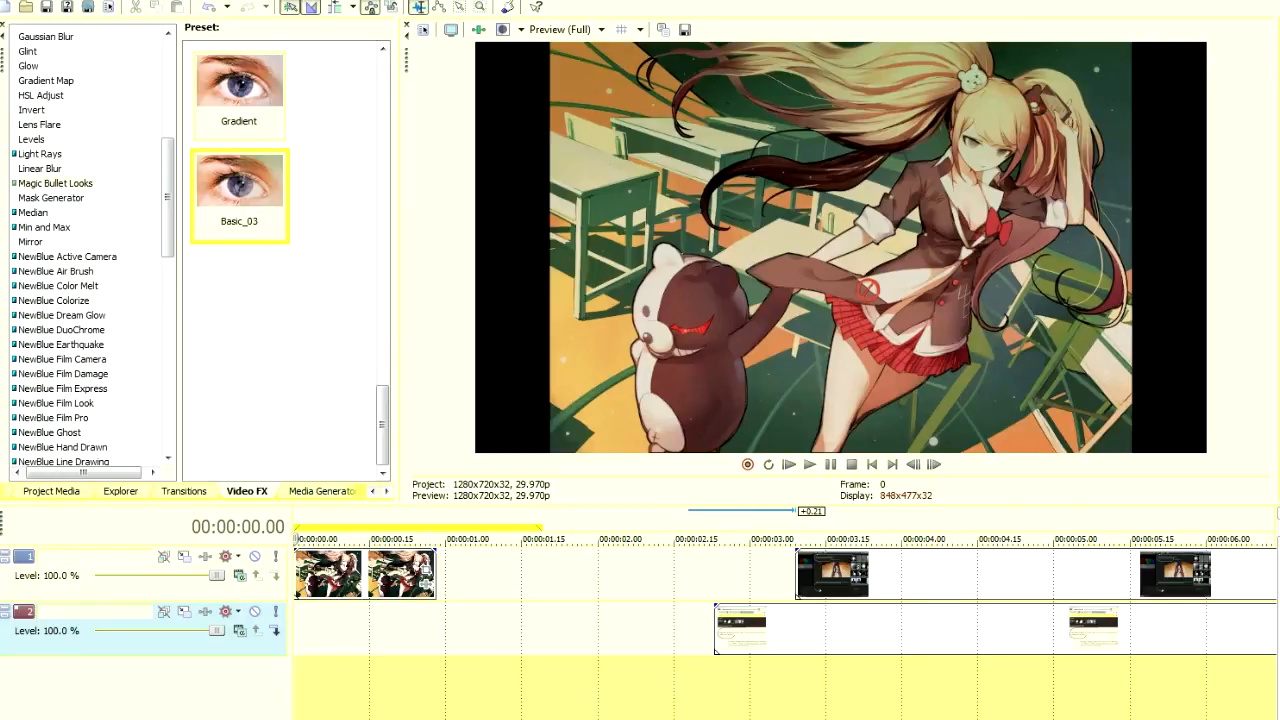
pyautogui.click(490, 540)
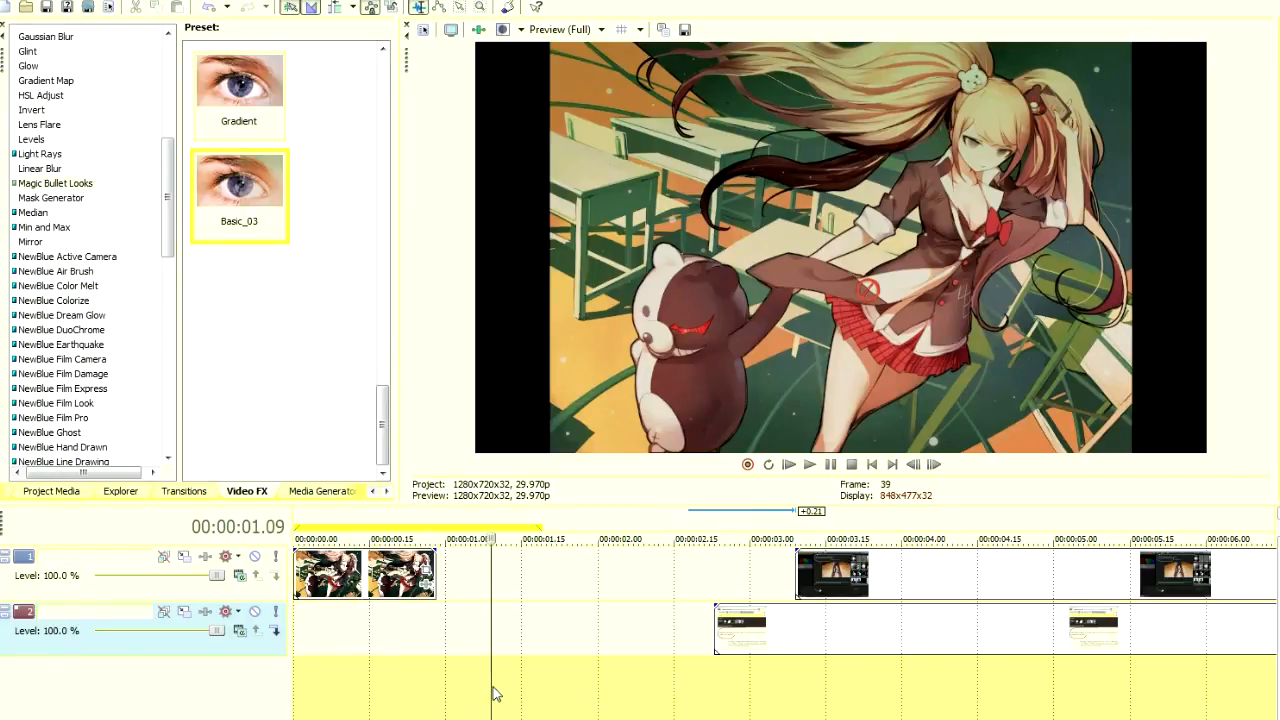